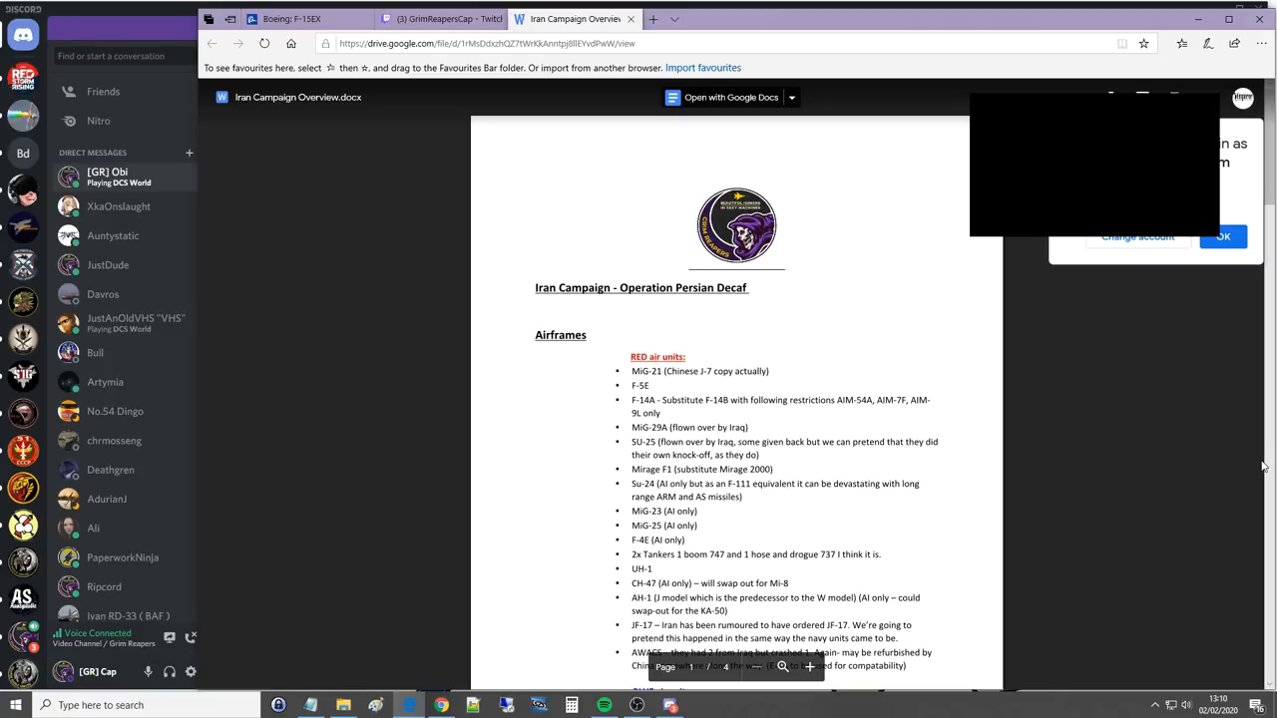
Step: Scroll the campaign overview preview down through its airframes section
scroll("down", 3)
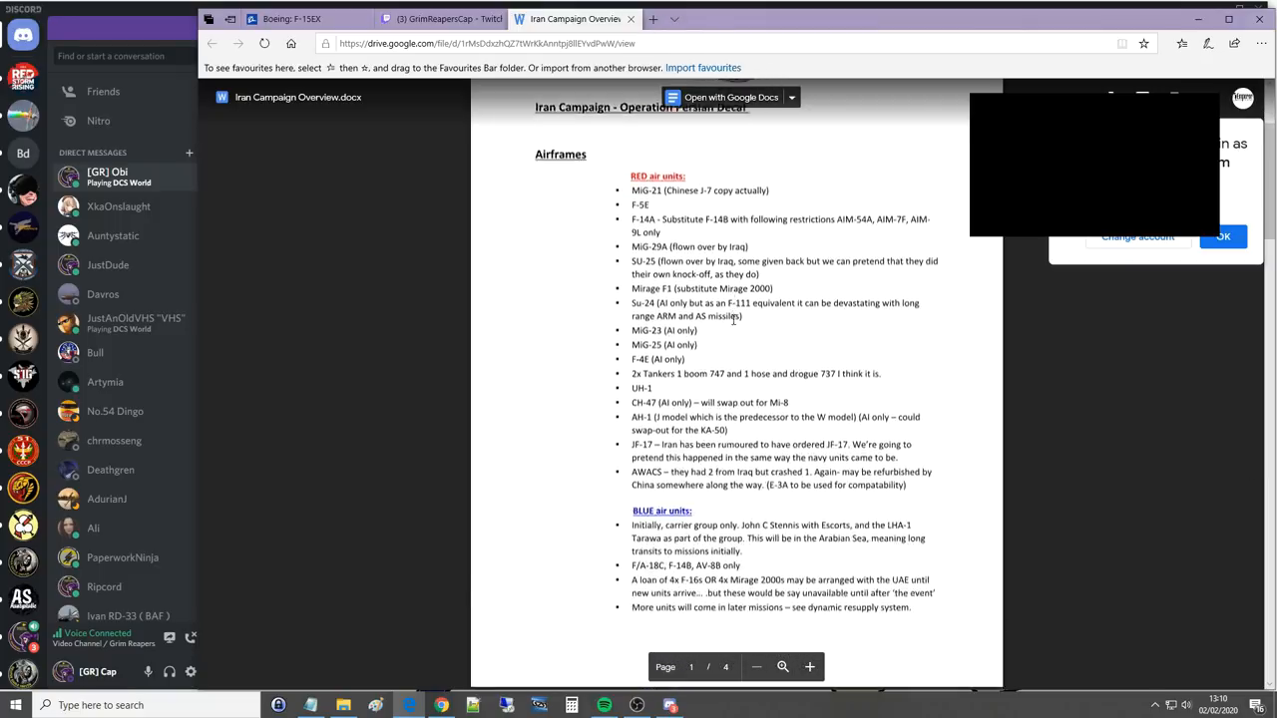
scroll("down", 3)
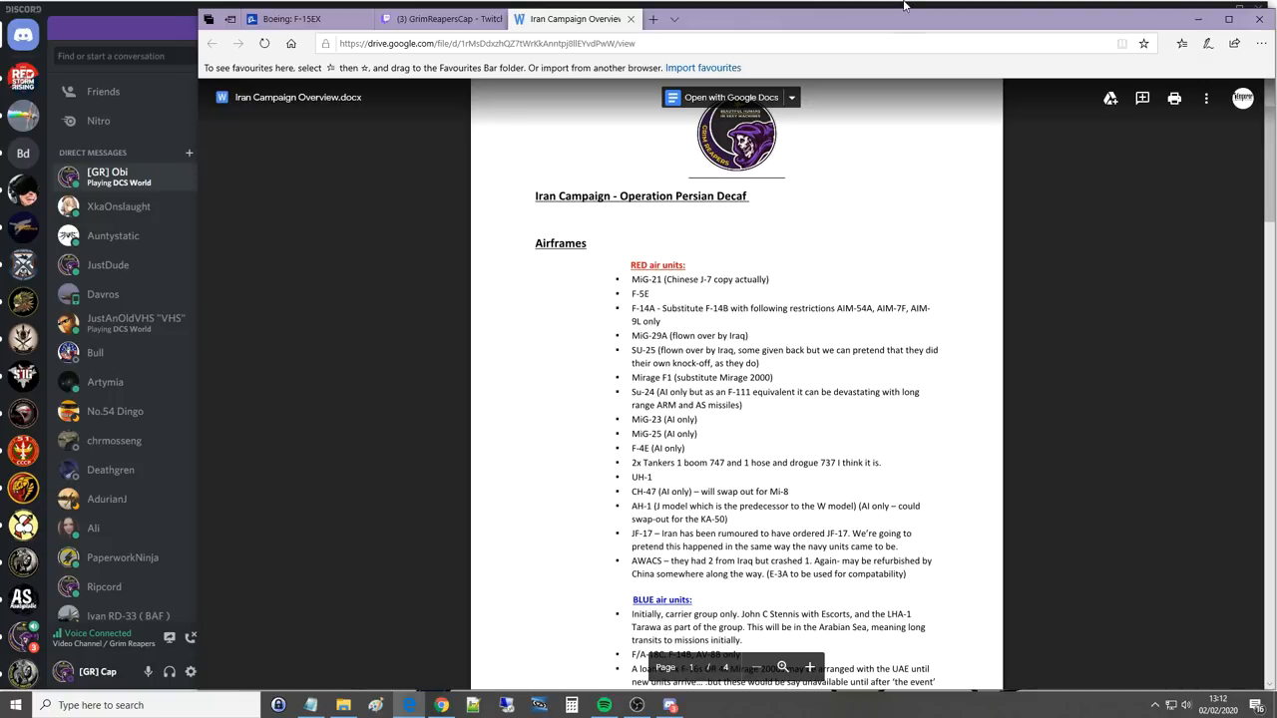
scroll("down", 3)
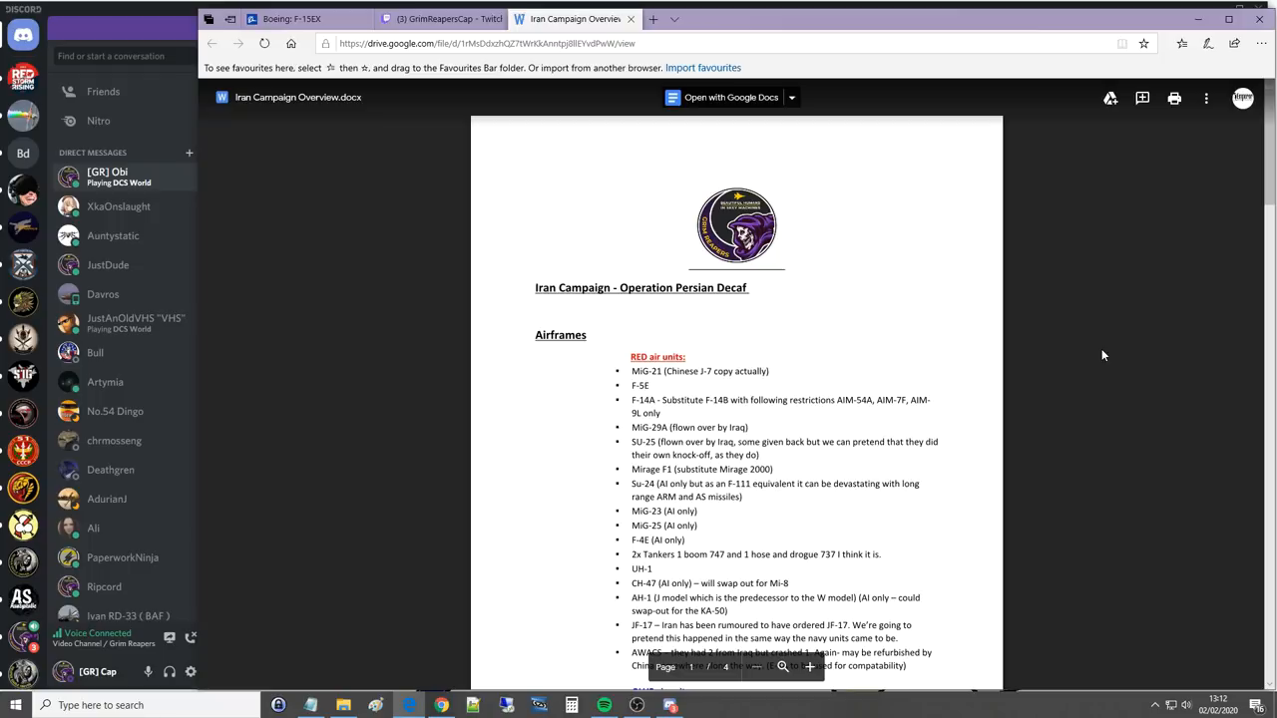
scroll("down", 3)
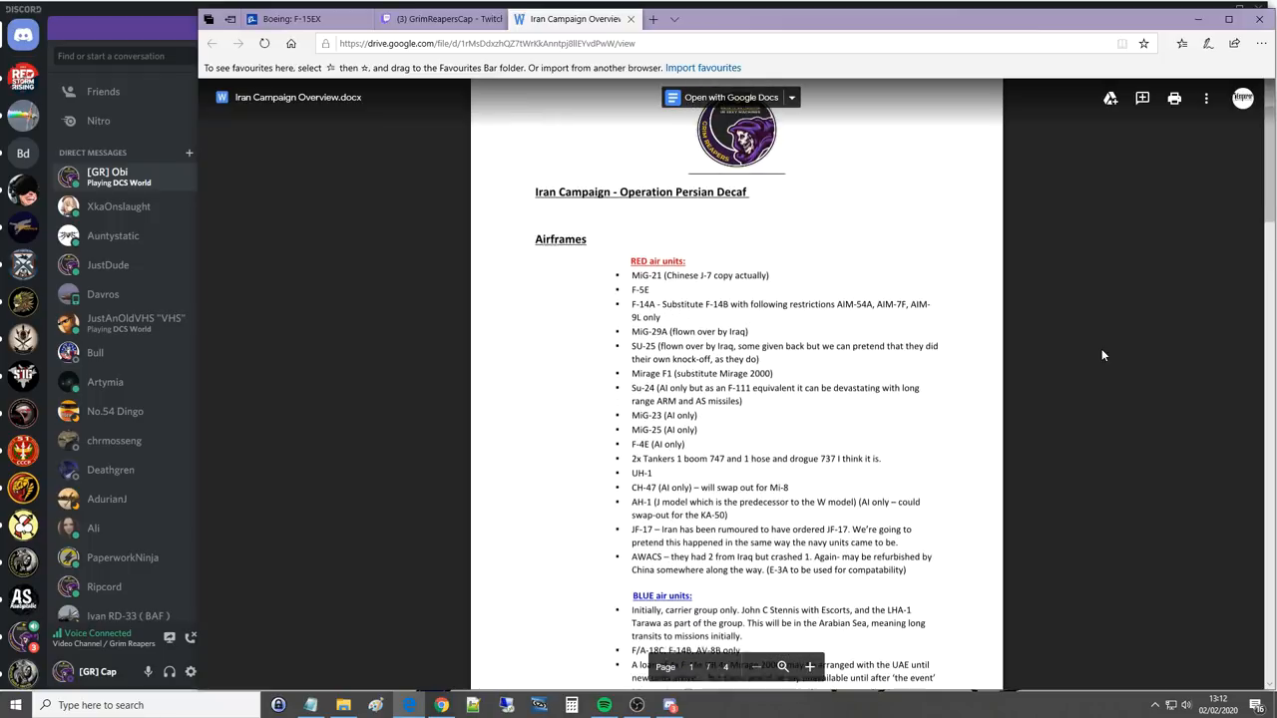
scroll("down", 3)
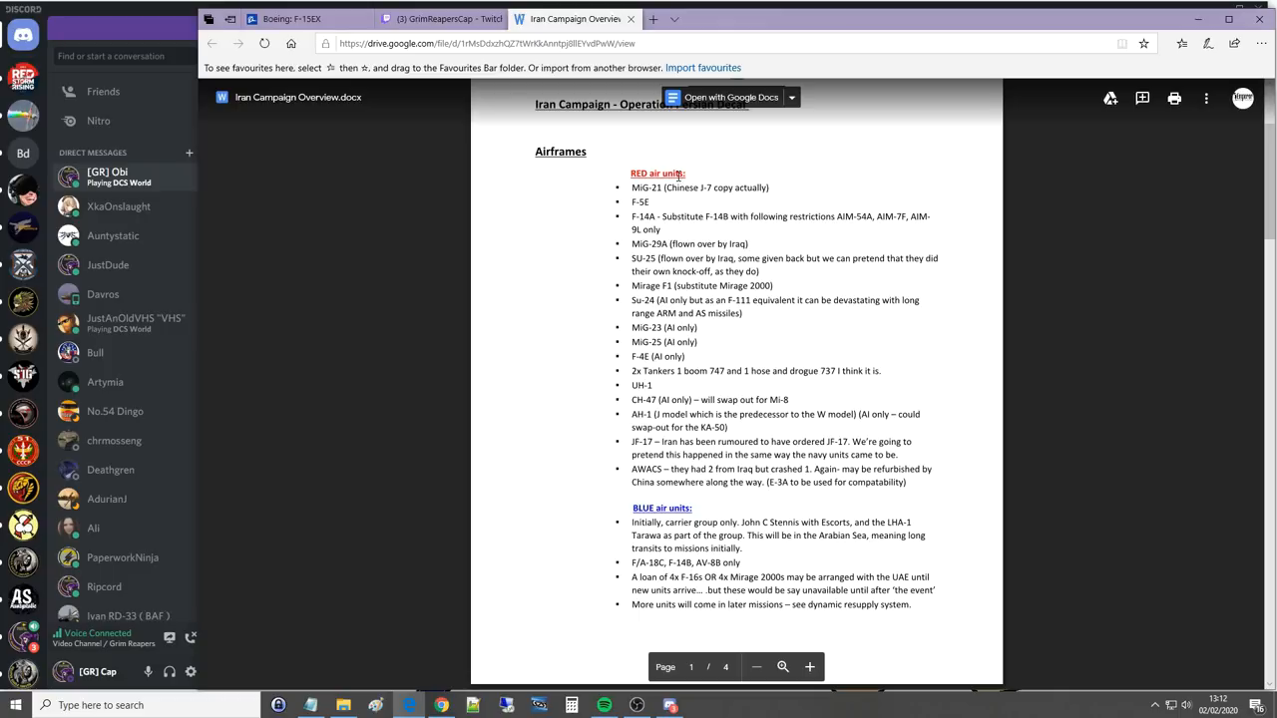
mouse_move(695, 271)
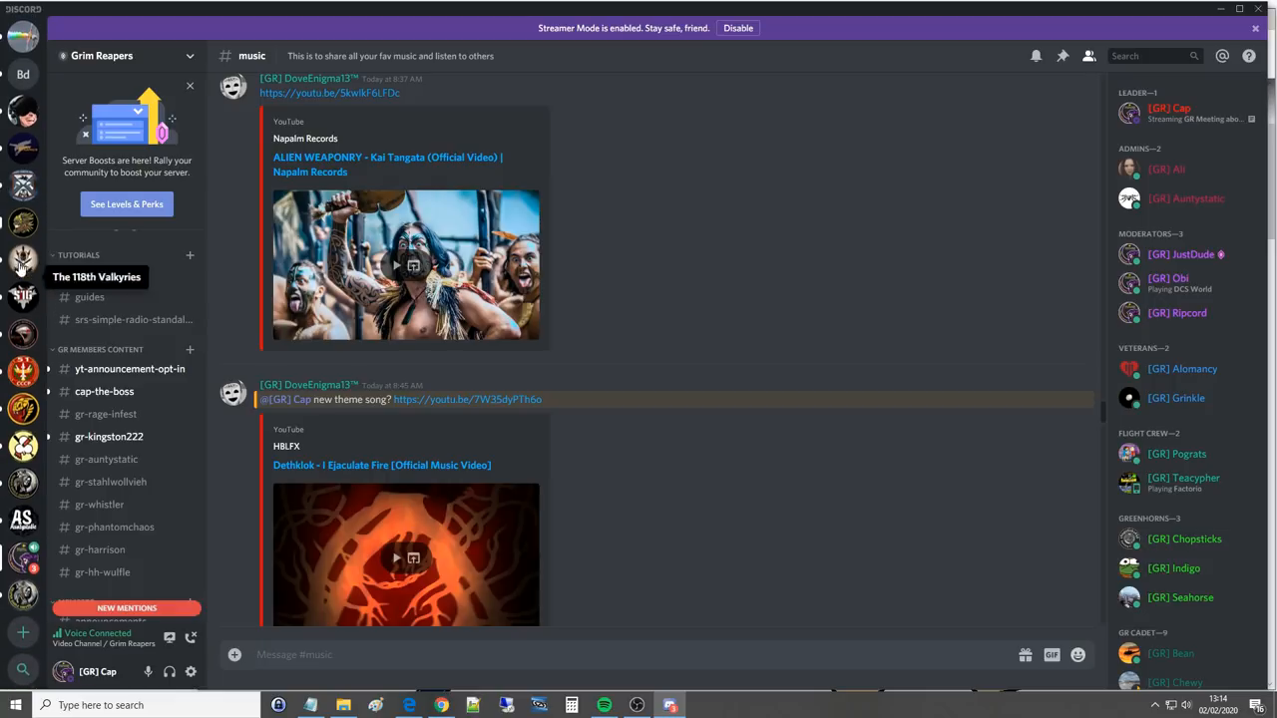
mouse_move(24, 547)
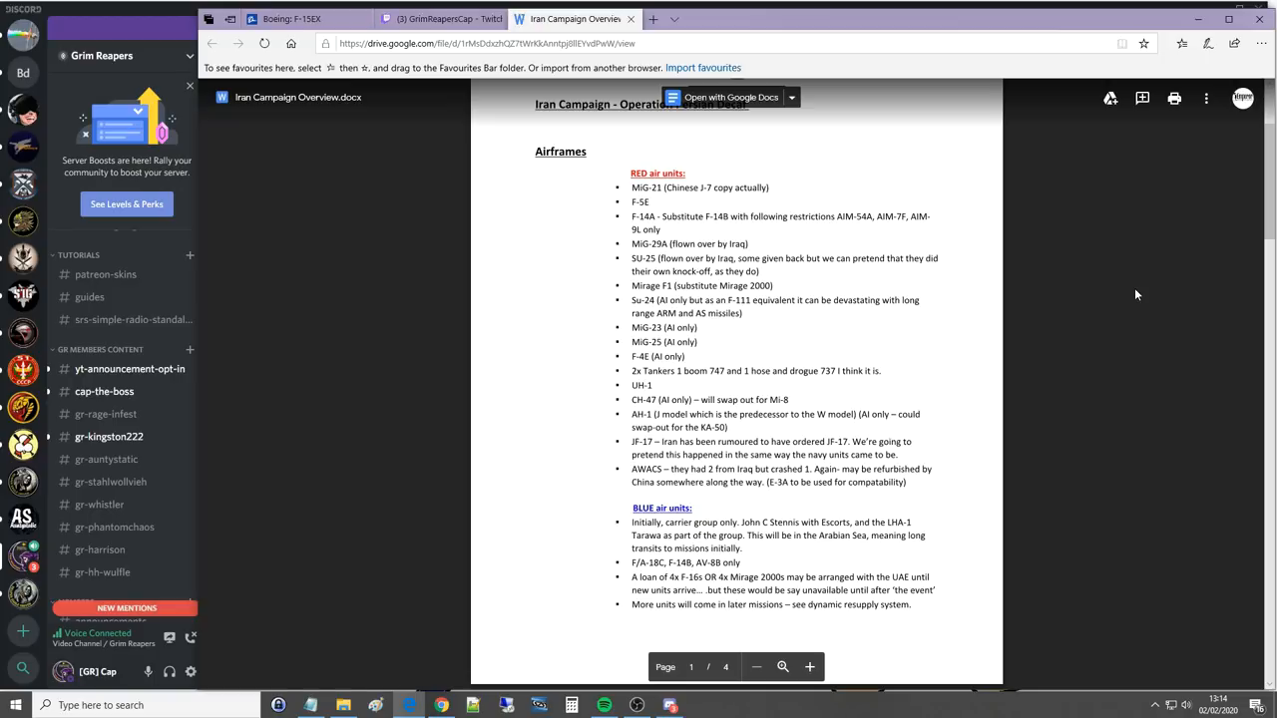
mouse_move(1165, 351)
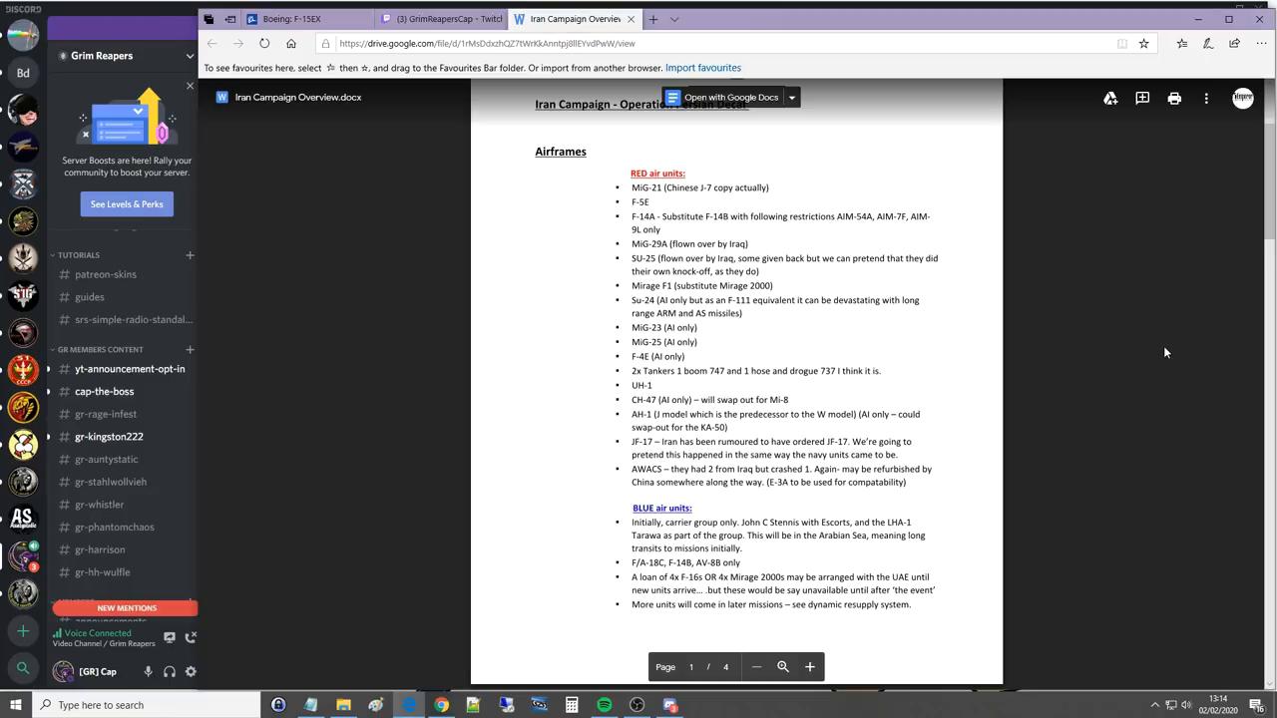
scroll("down", 3)
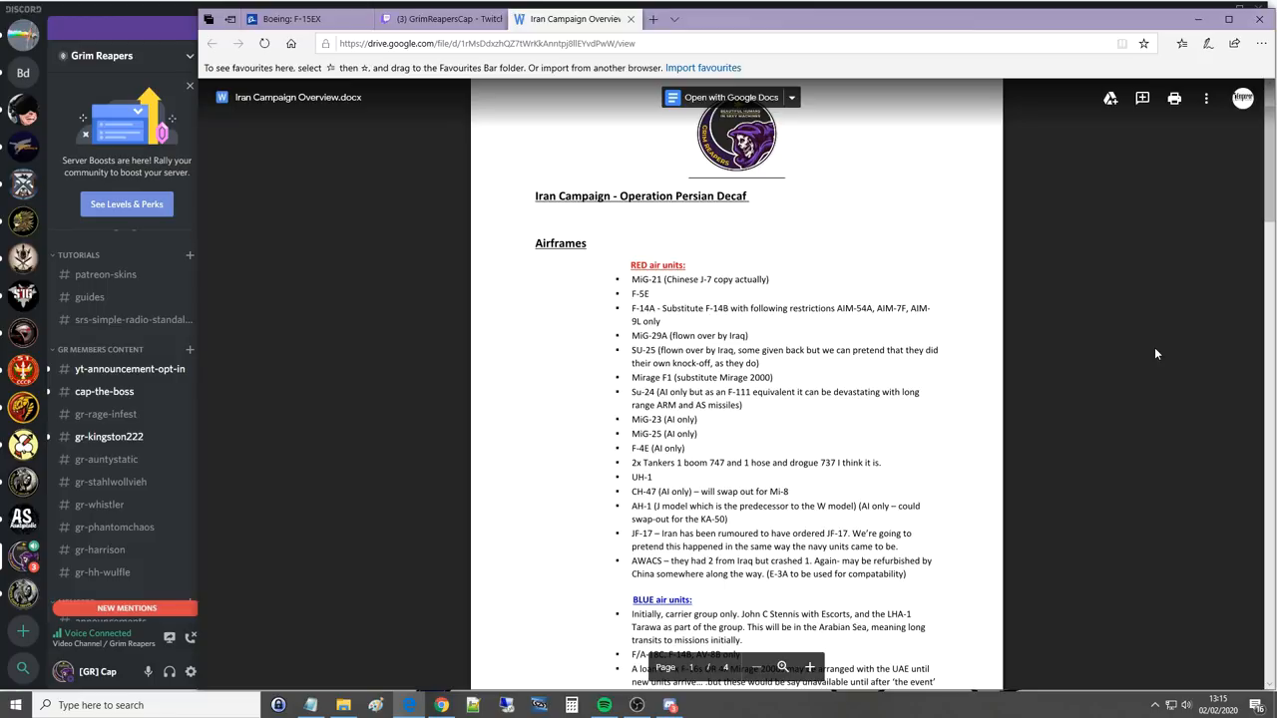
Step: Scroll the overview preview past the BLUE air units into the airframe resupply system on page two
scroll("down", 3)
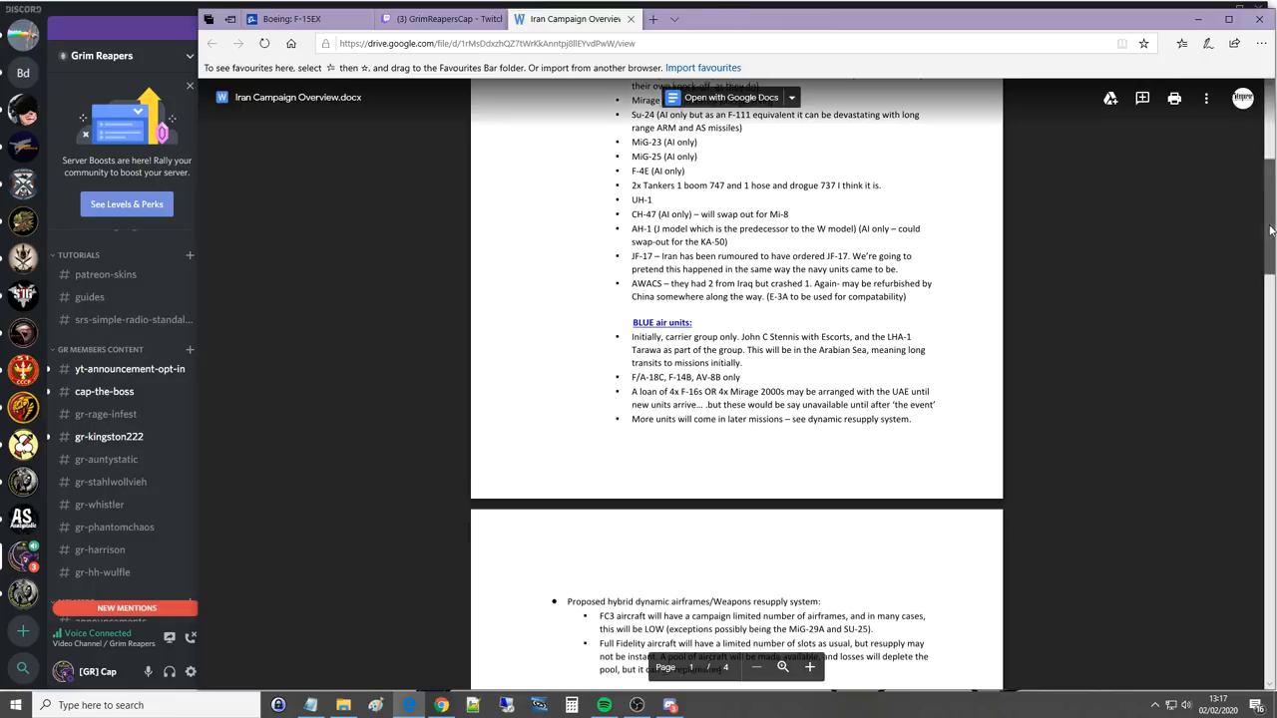
Step: Scroll page two to the resupply system, Plot and RULES headings and focus the preview
scroll("down", 3)
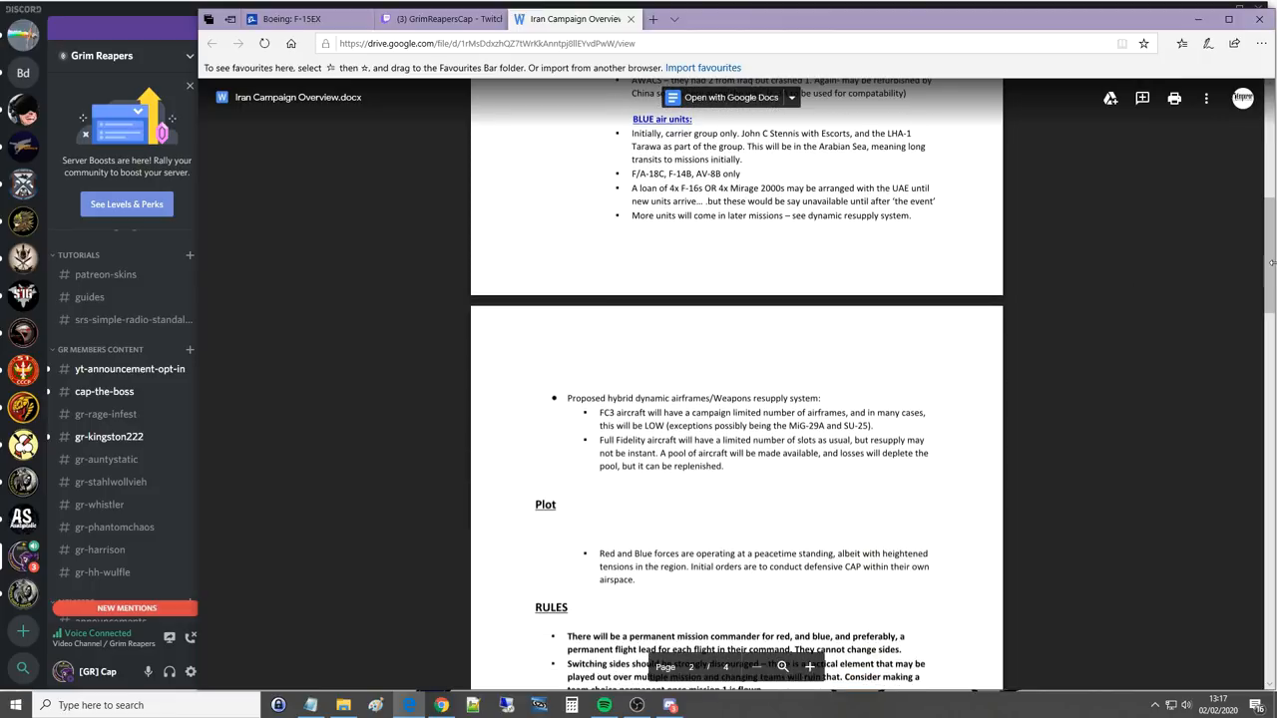
mouse_move(1199, 443)
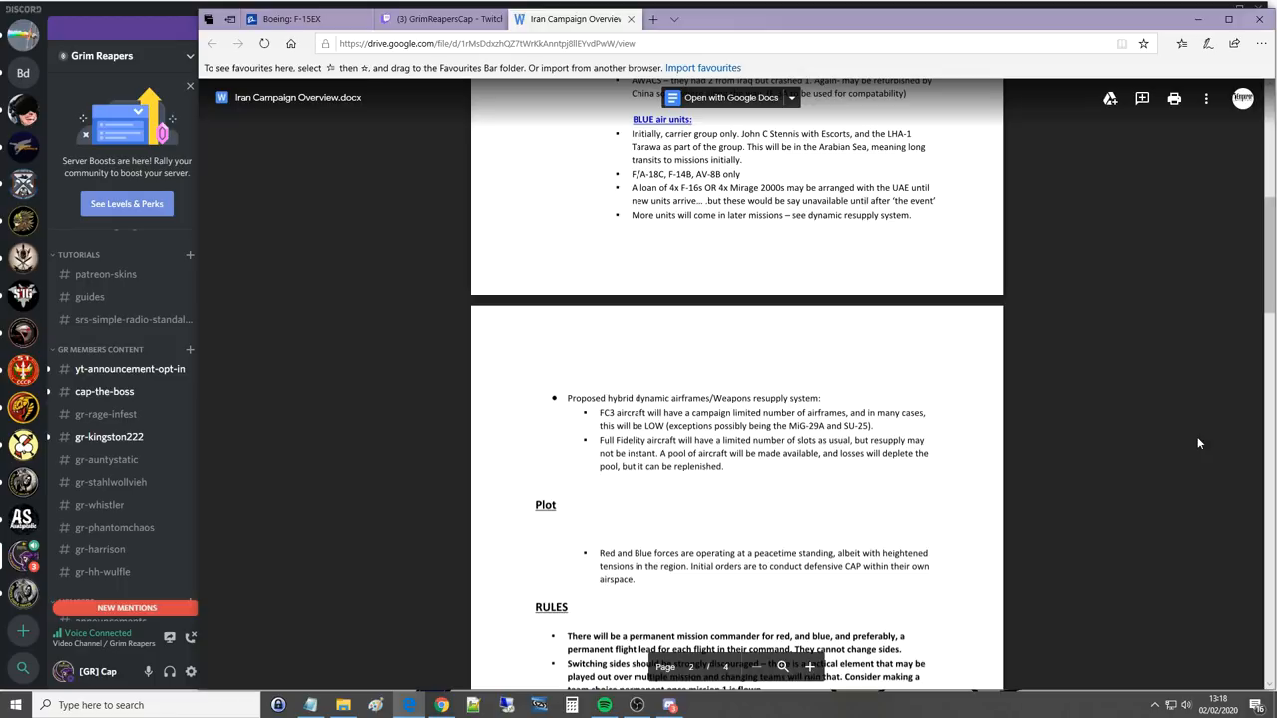
mouse_move(728, 688)
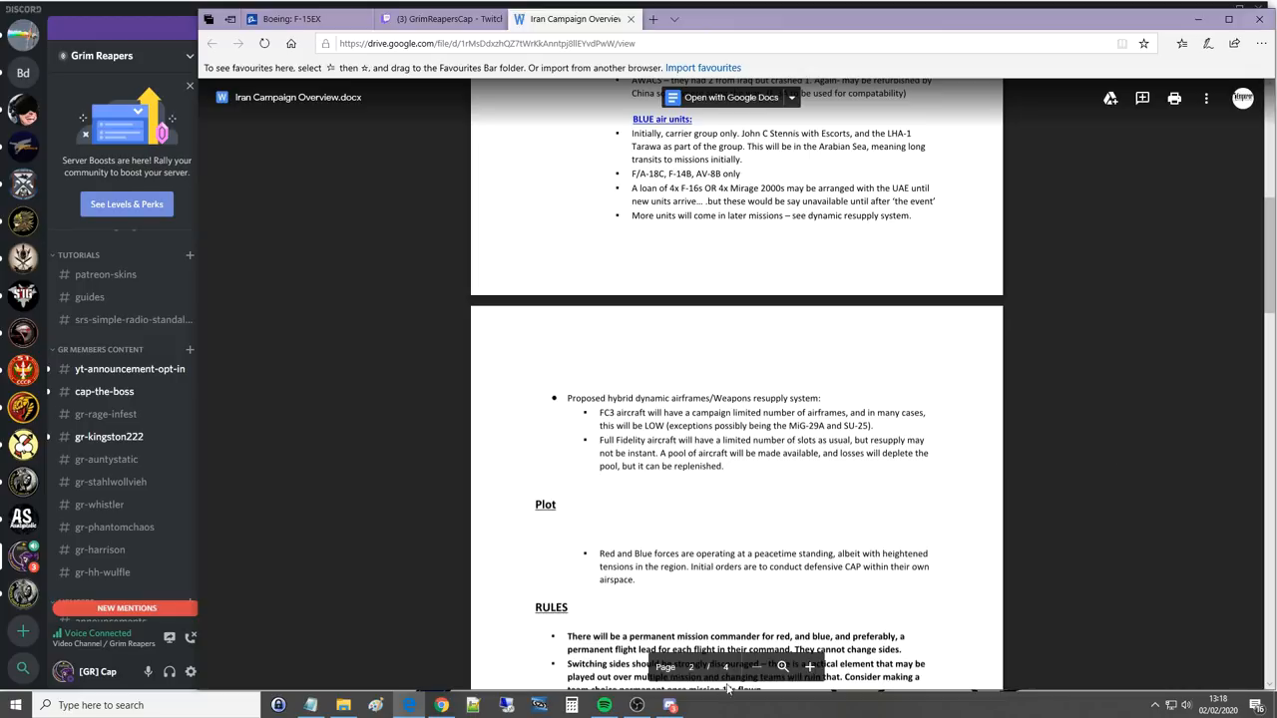
left_click(634, 705)
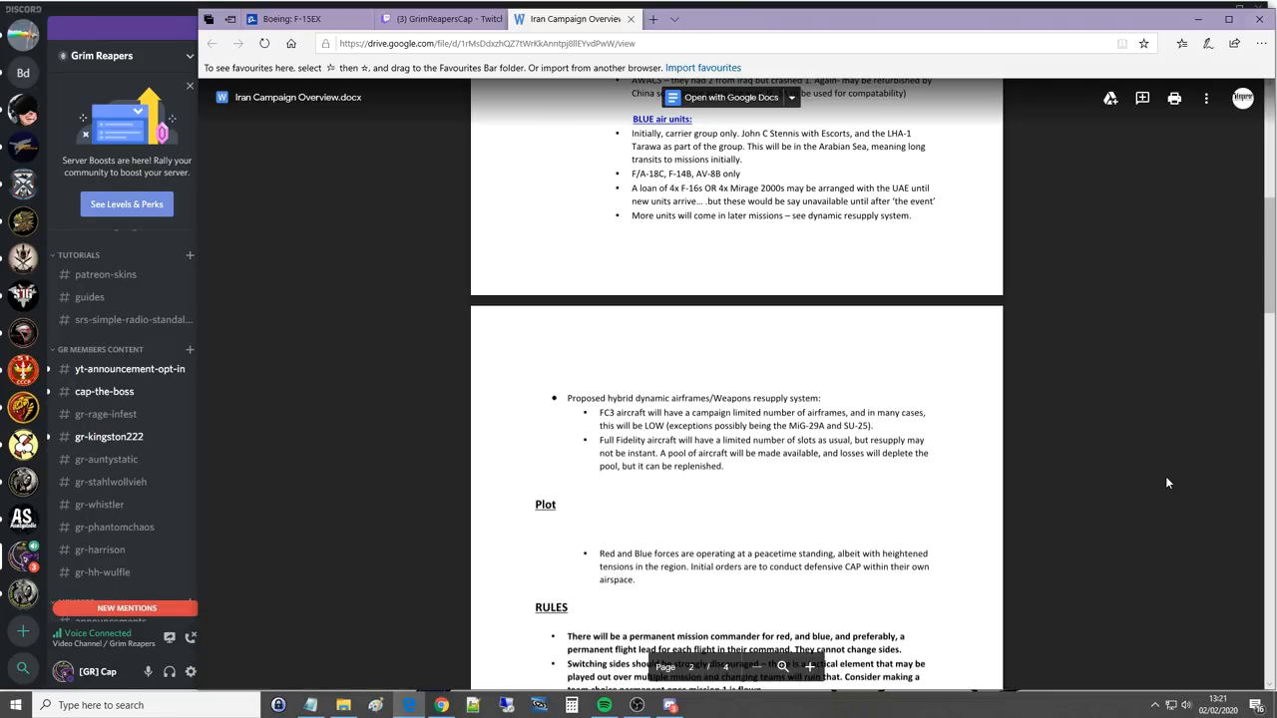
Step: Scroll further down so the full RULES section is in view
scroll("down", 3)
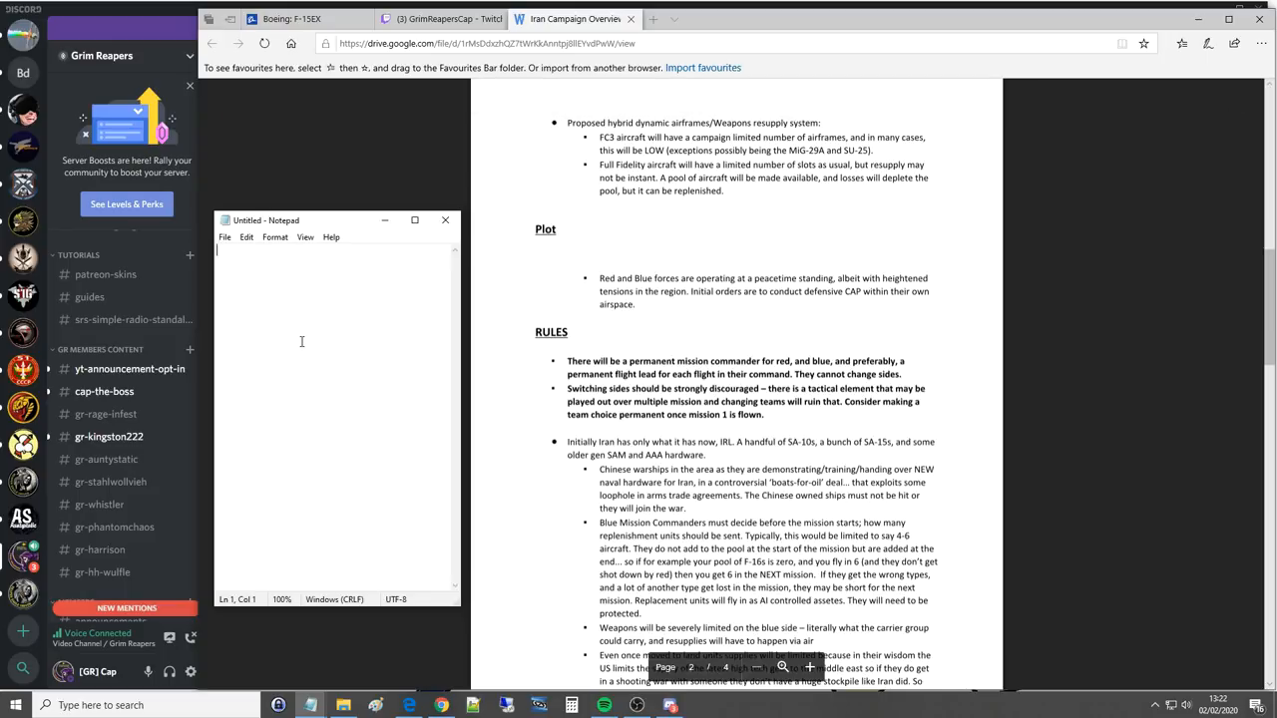
Step: Write 'GCI?' as the first line of the untitled note
type("GCI?")
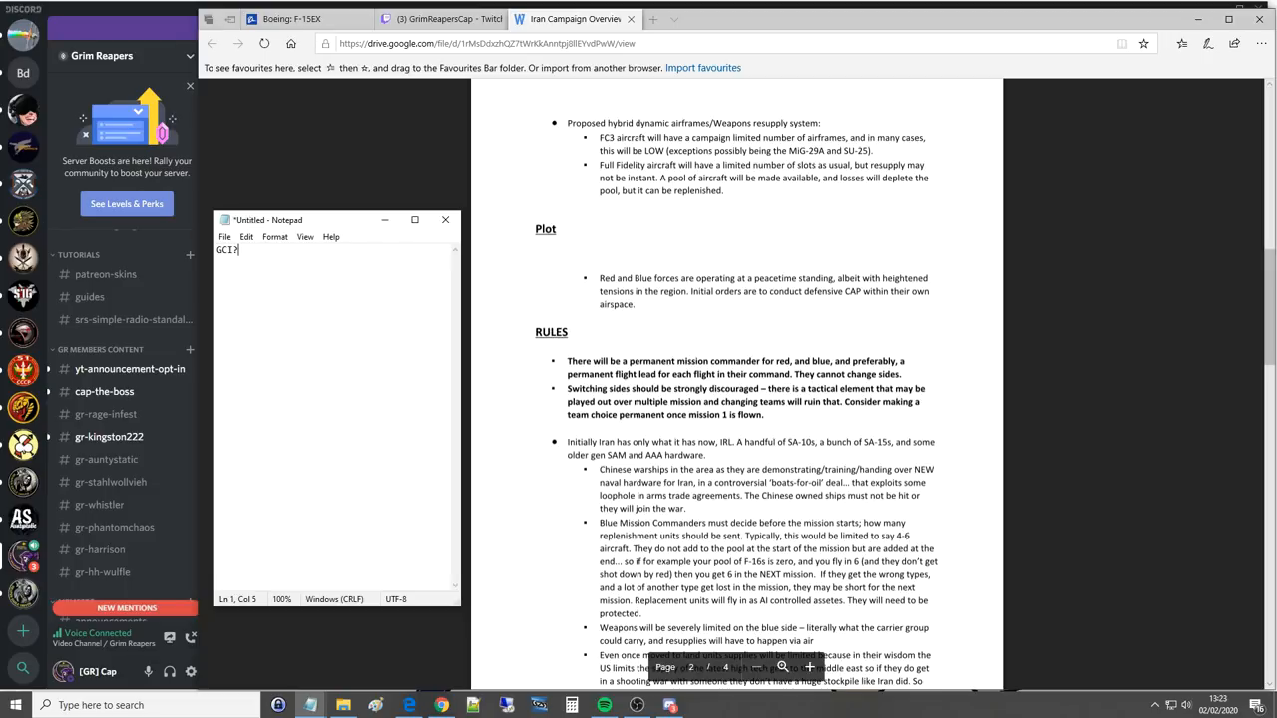
key("Enter")
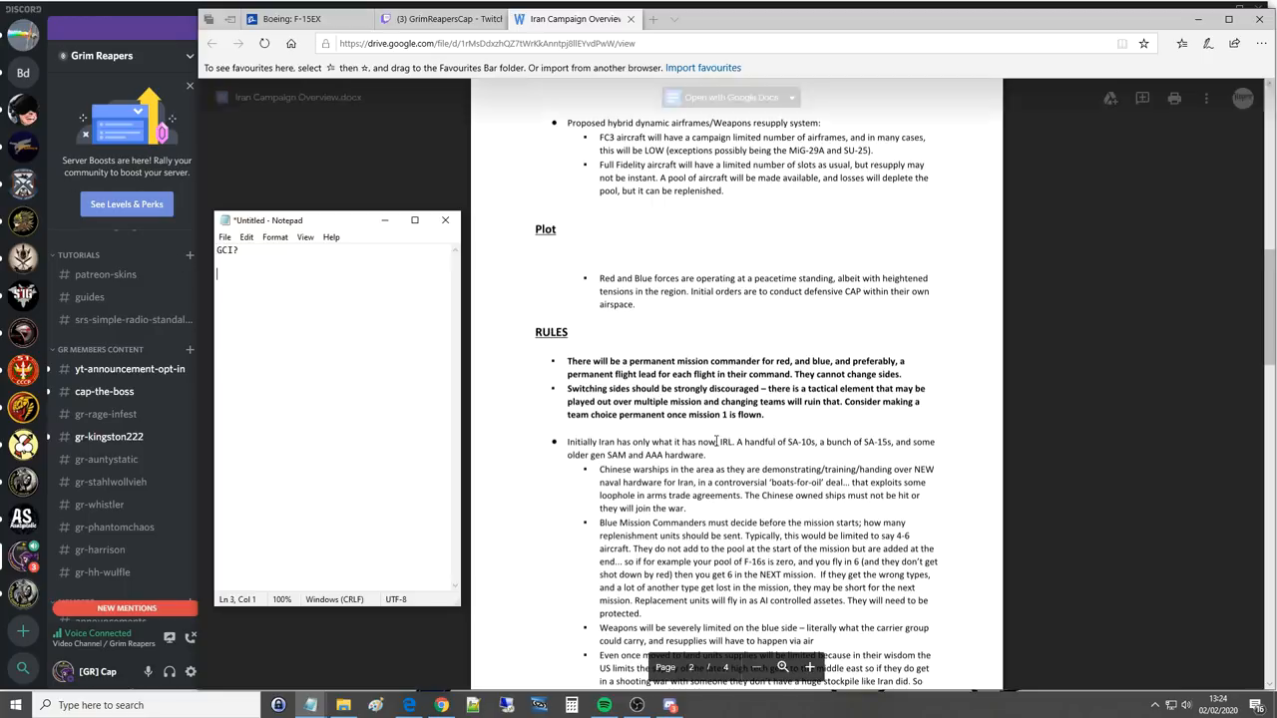
scroll("down", 3)
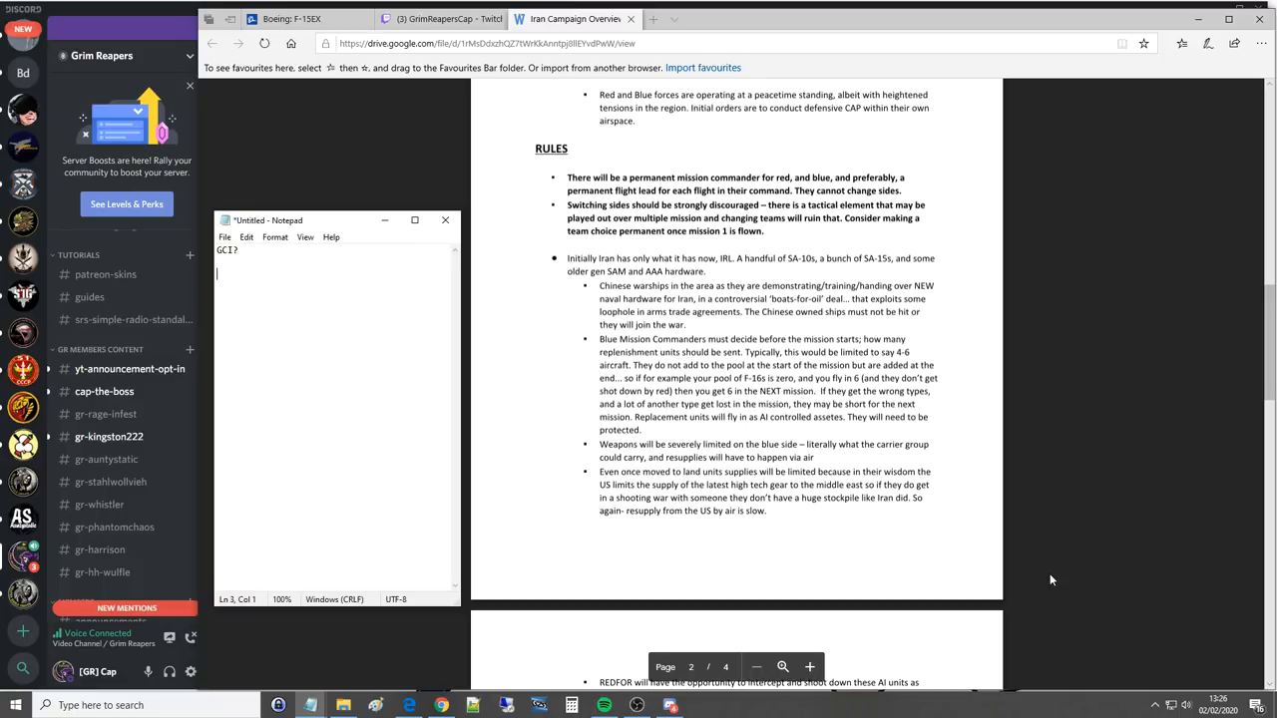
scroll("down", 3)
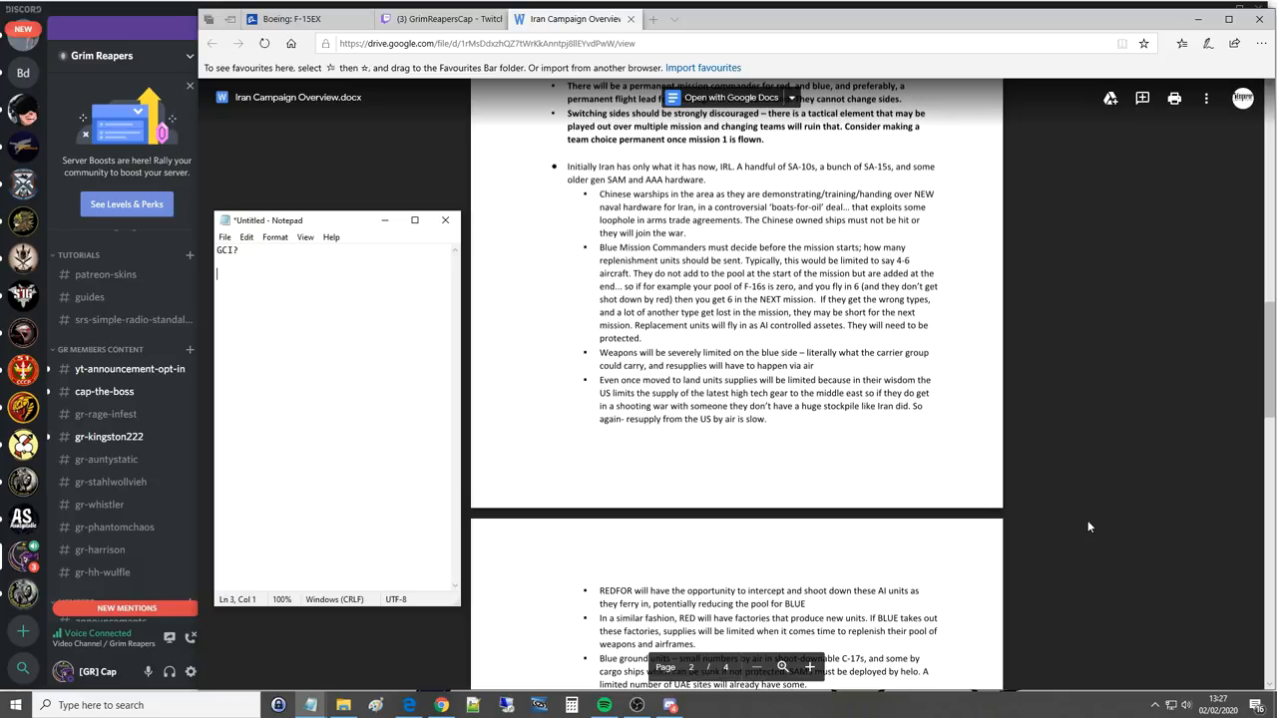
scroll("down", 3)
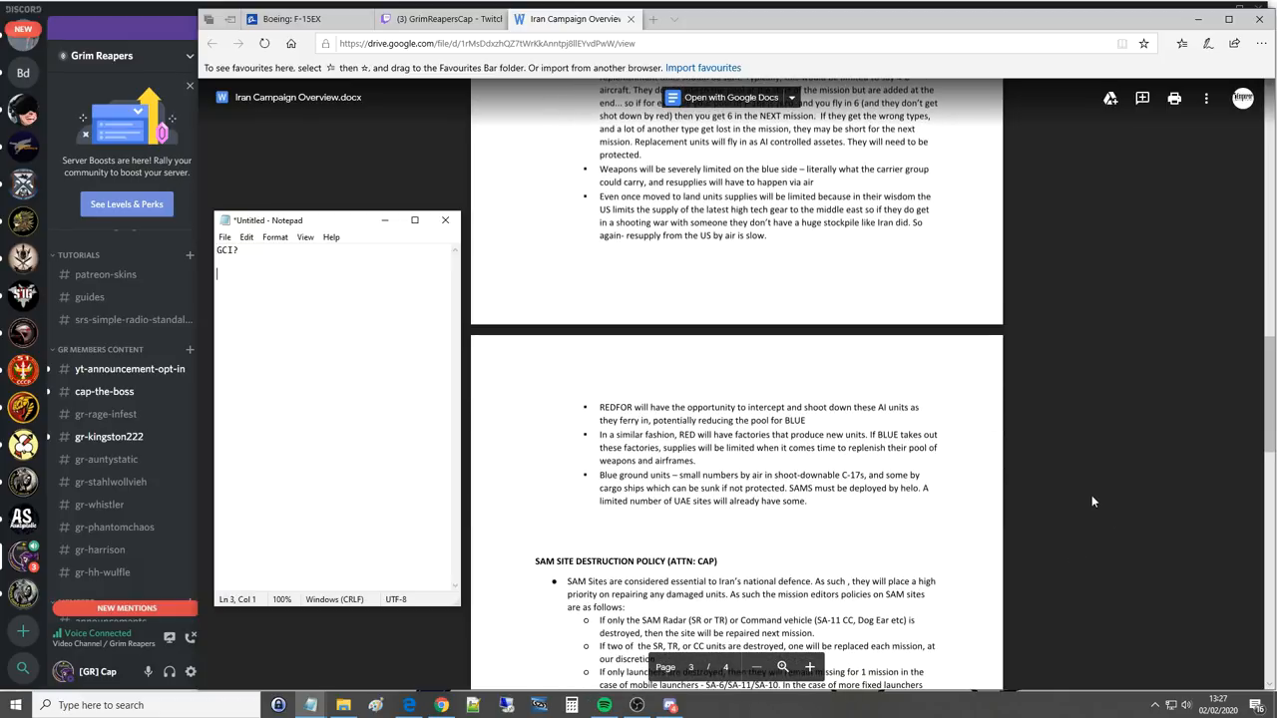
scroll("down", 3)
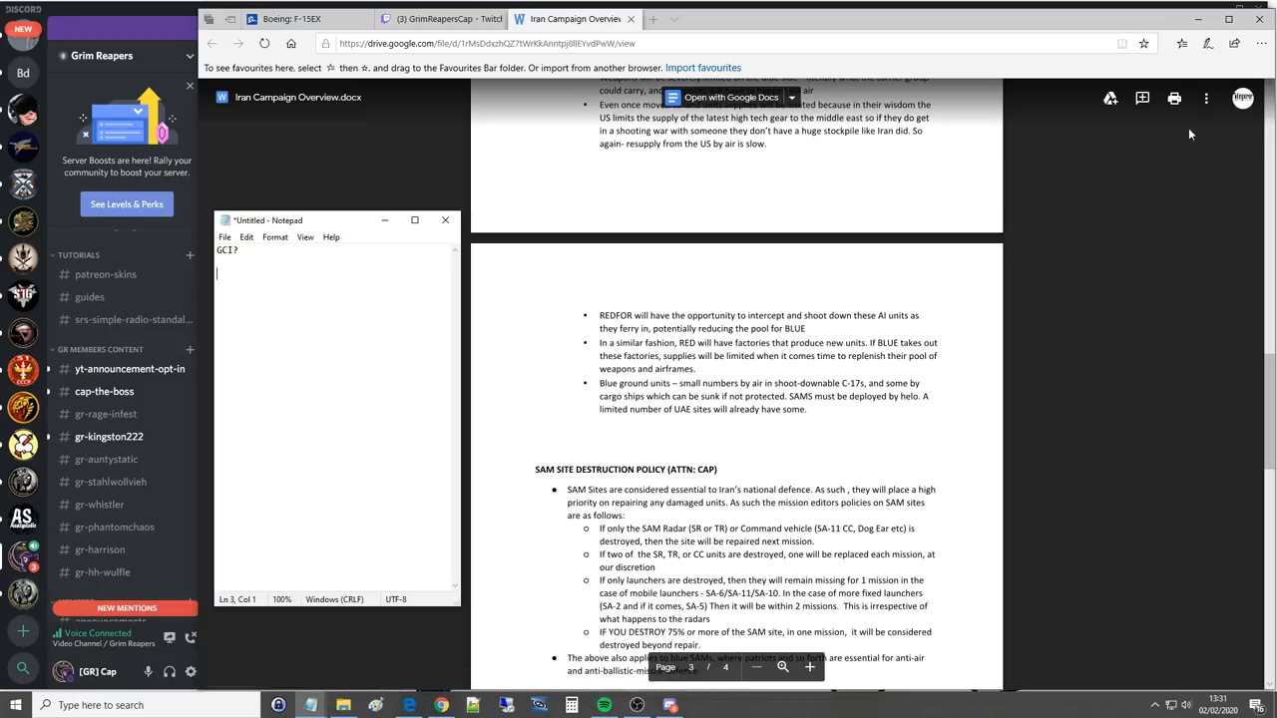
mouse_move(1113, 288)
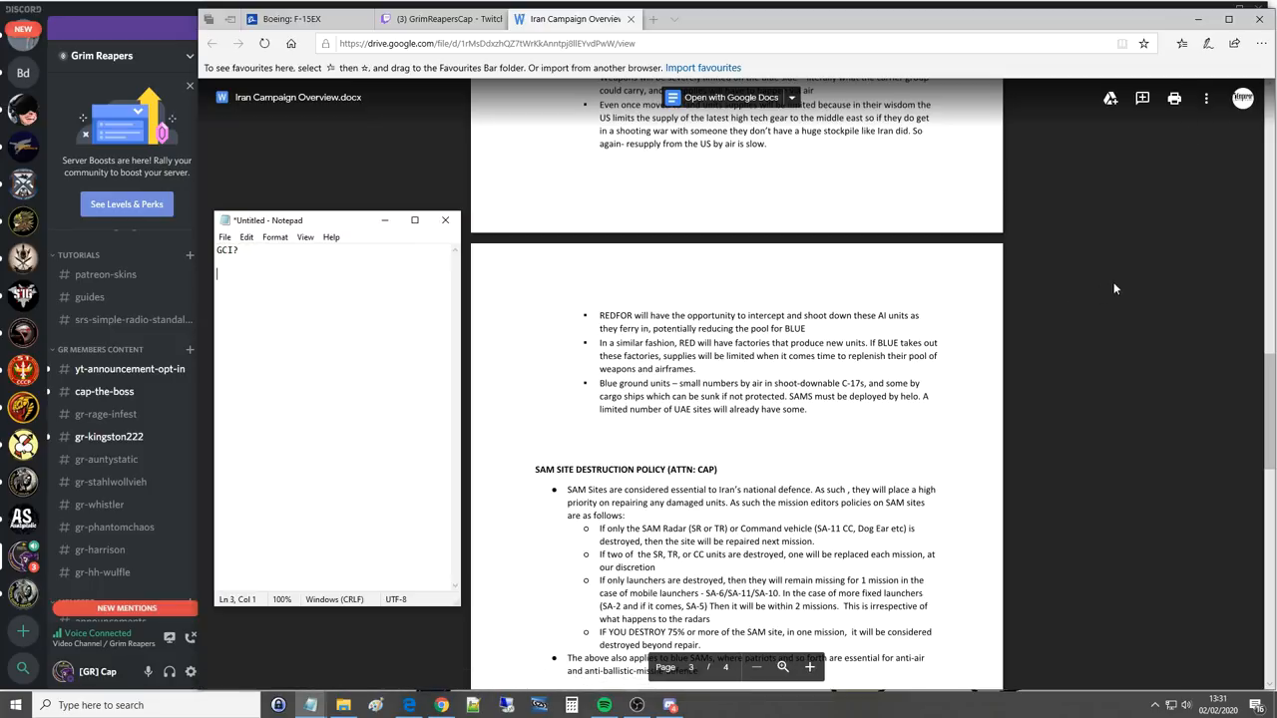
mouse_move(1129, 287)
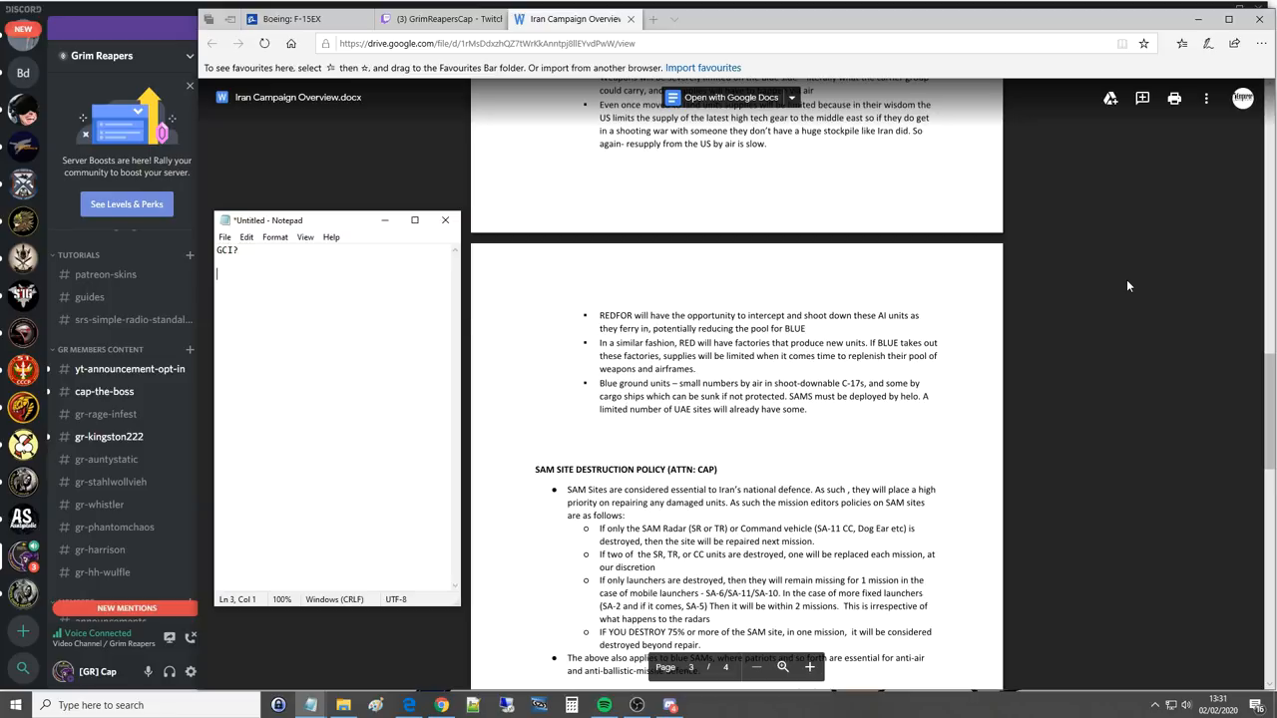
Step: Scroll to the SAM SITE DESTRUCTION POLICY section and select its text
scroll("down", 3)
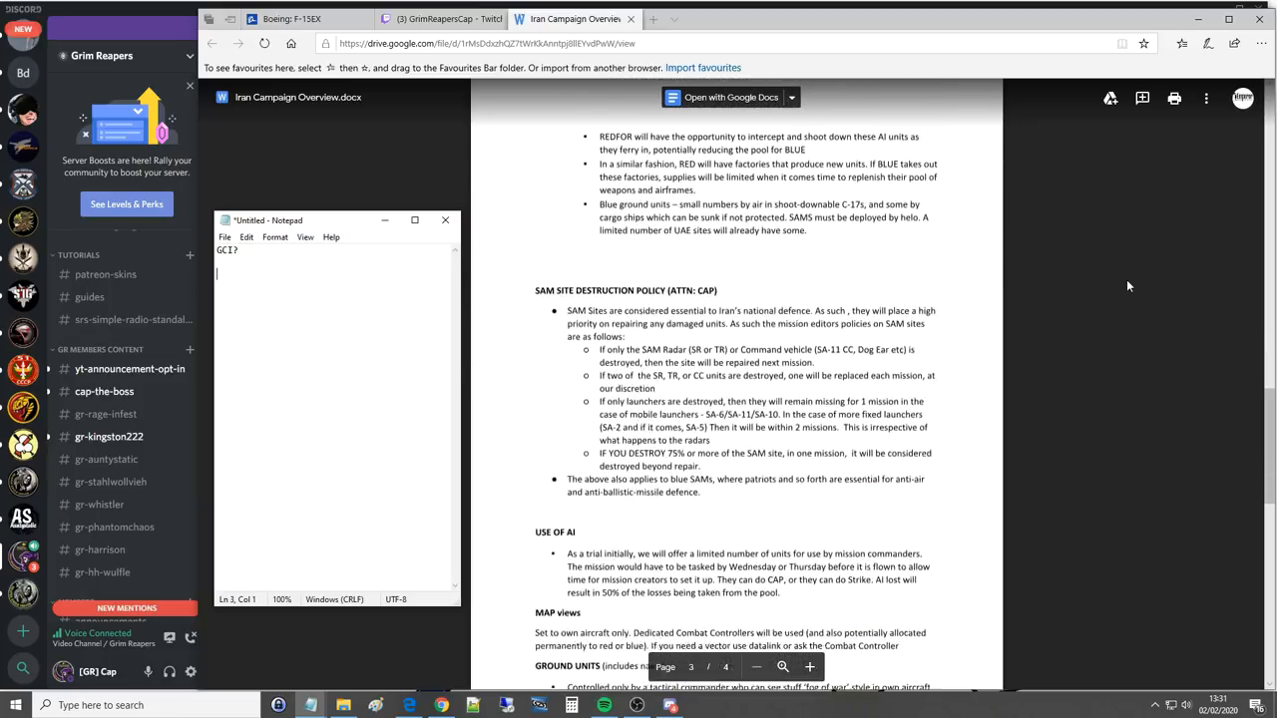
left_click(443, 219)
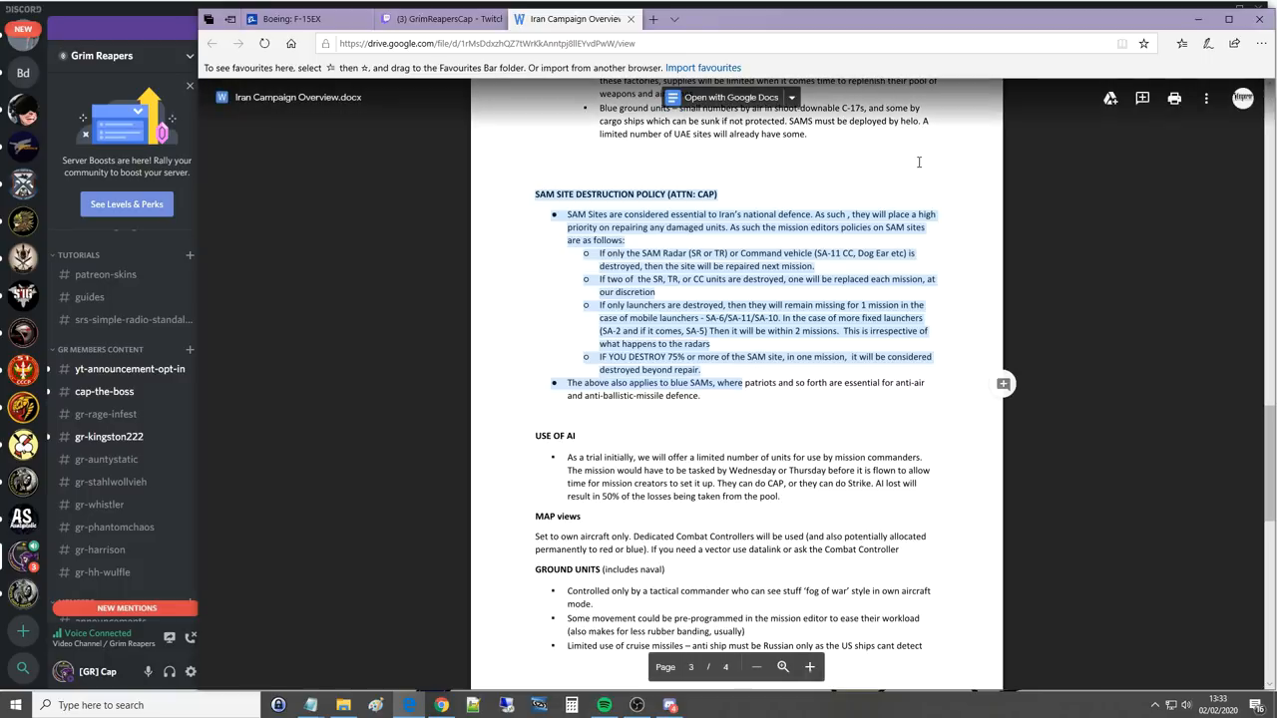
Step: Scroll down to page four's Islands and Issues & Alleviating the gripes sections
scroll("down", 3)
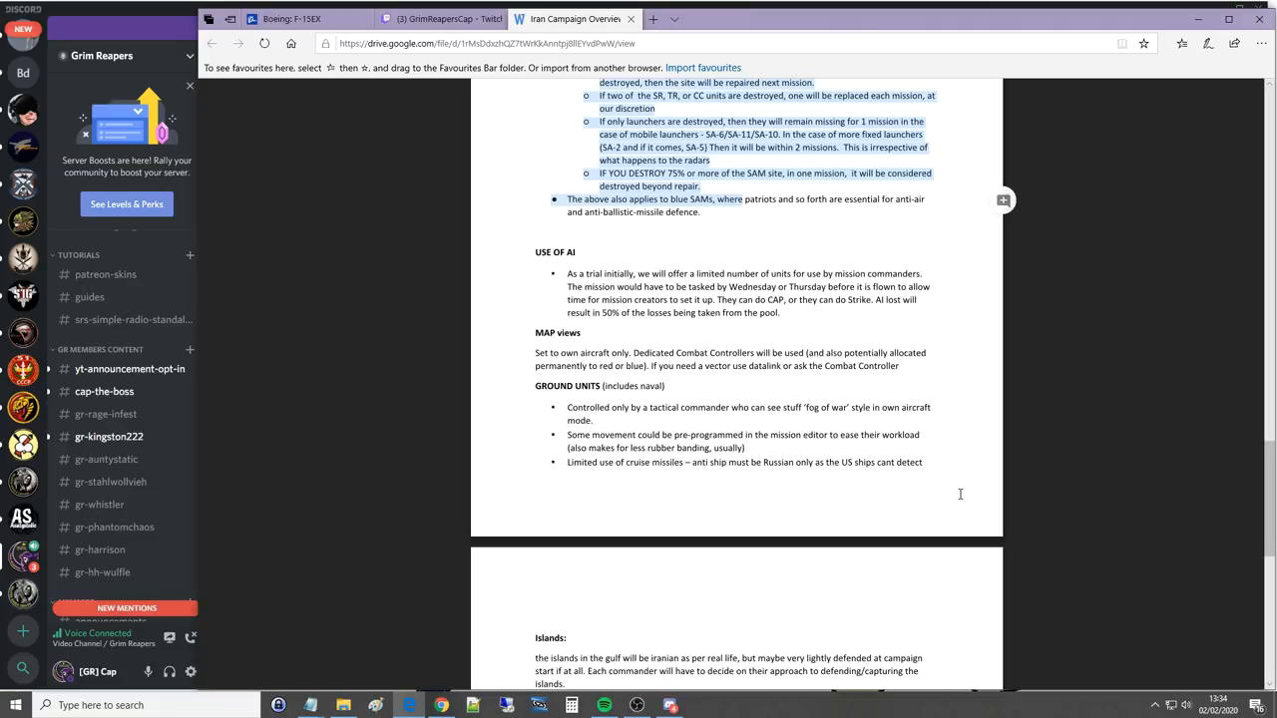
scroll("down", 3)
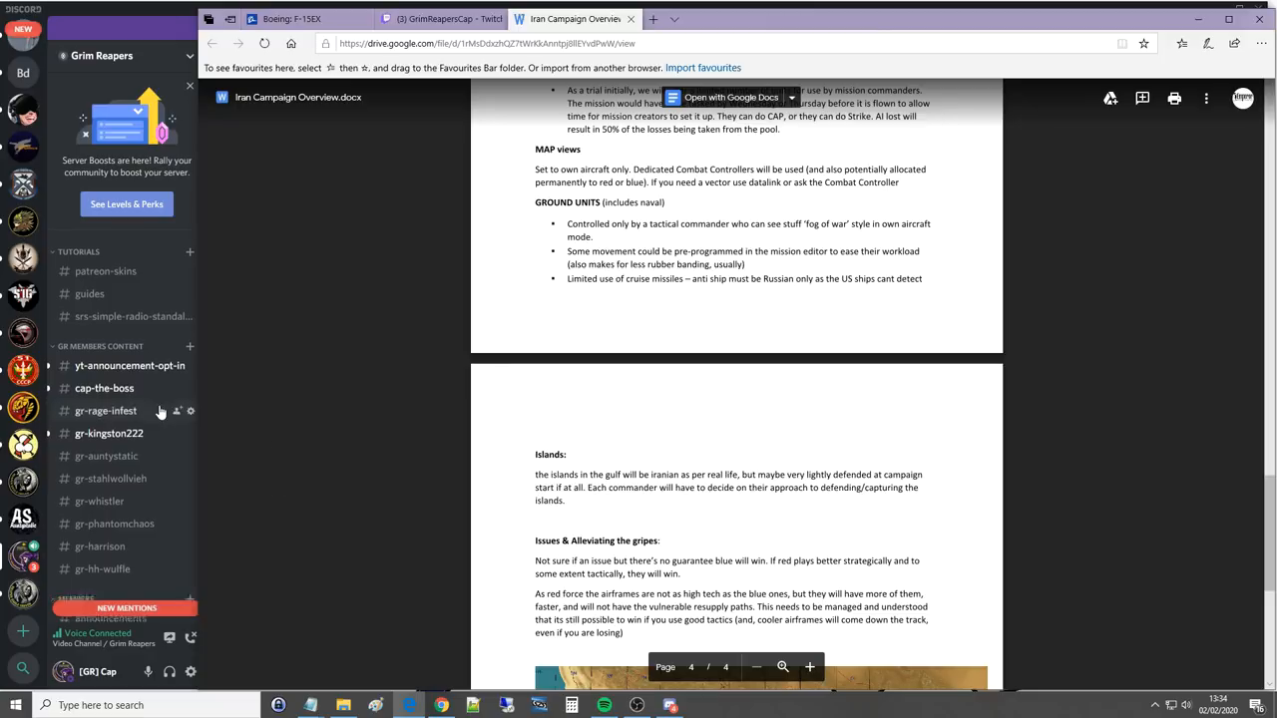
Step: Scroll page four down to the Blue Fleet starting position map
scroll("down", 3)
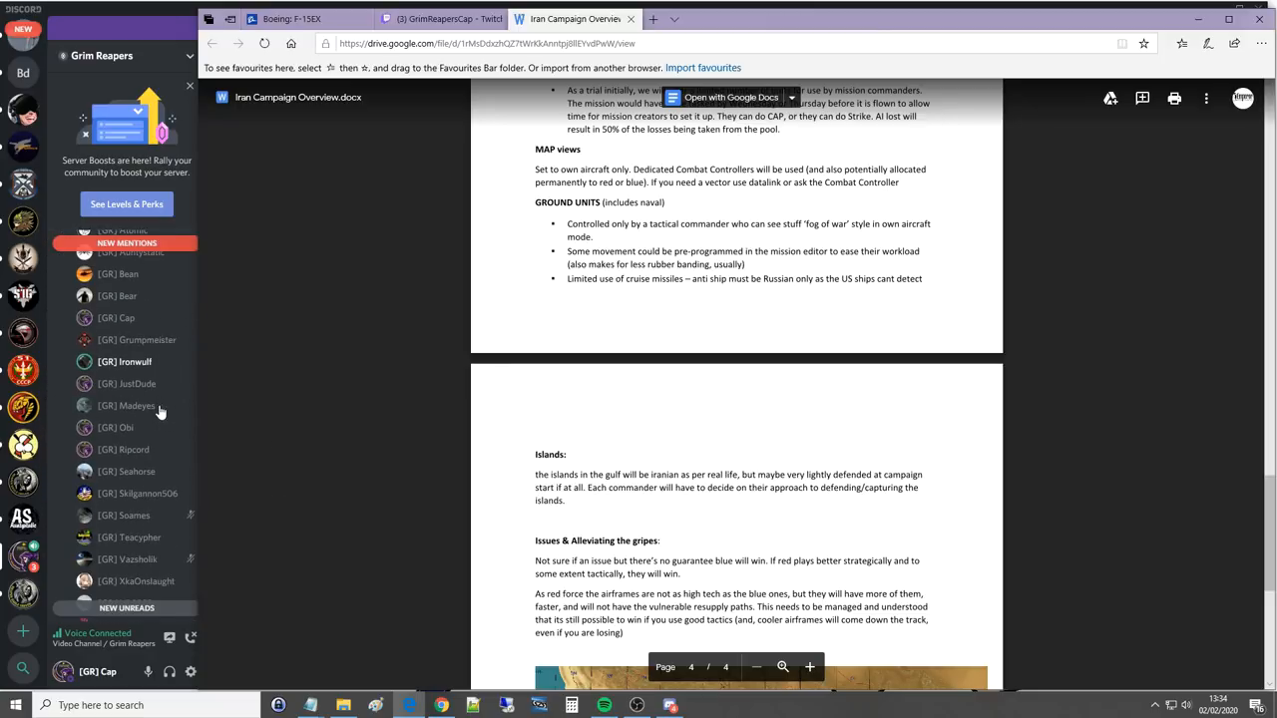
mouse_move(437, 485)
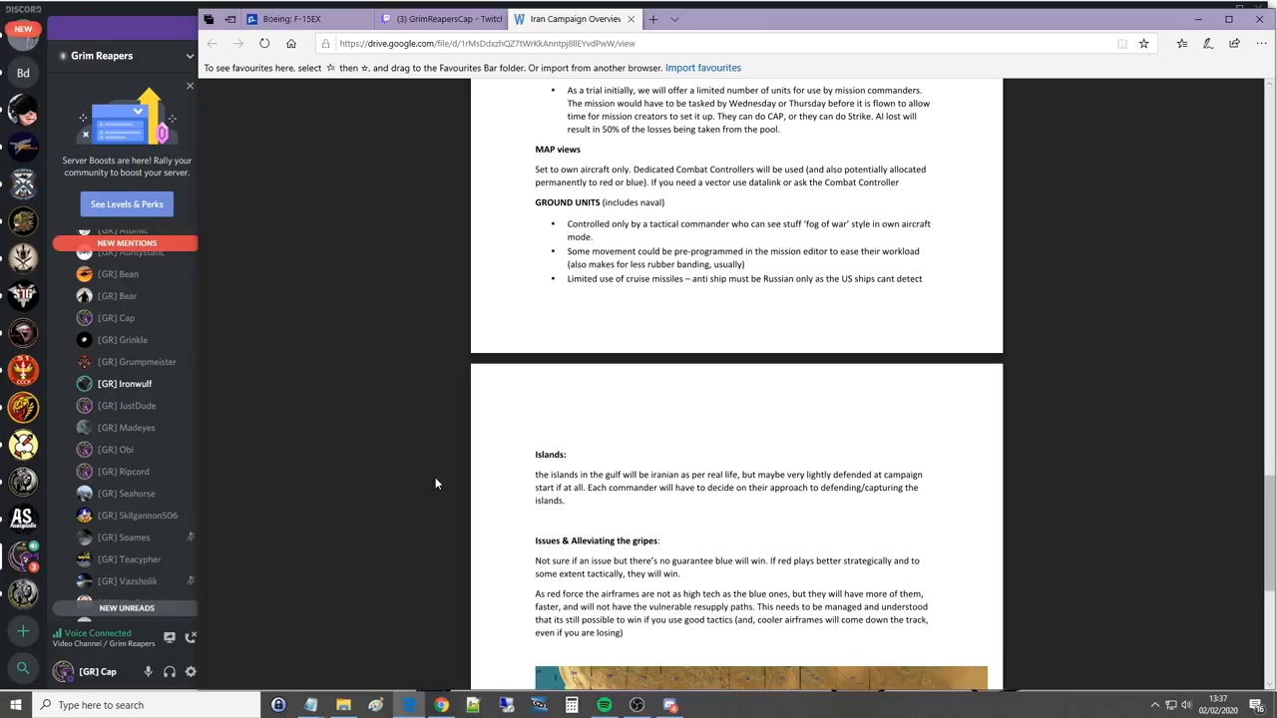
scroll("down", 3)
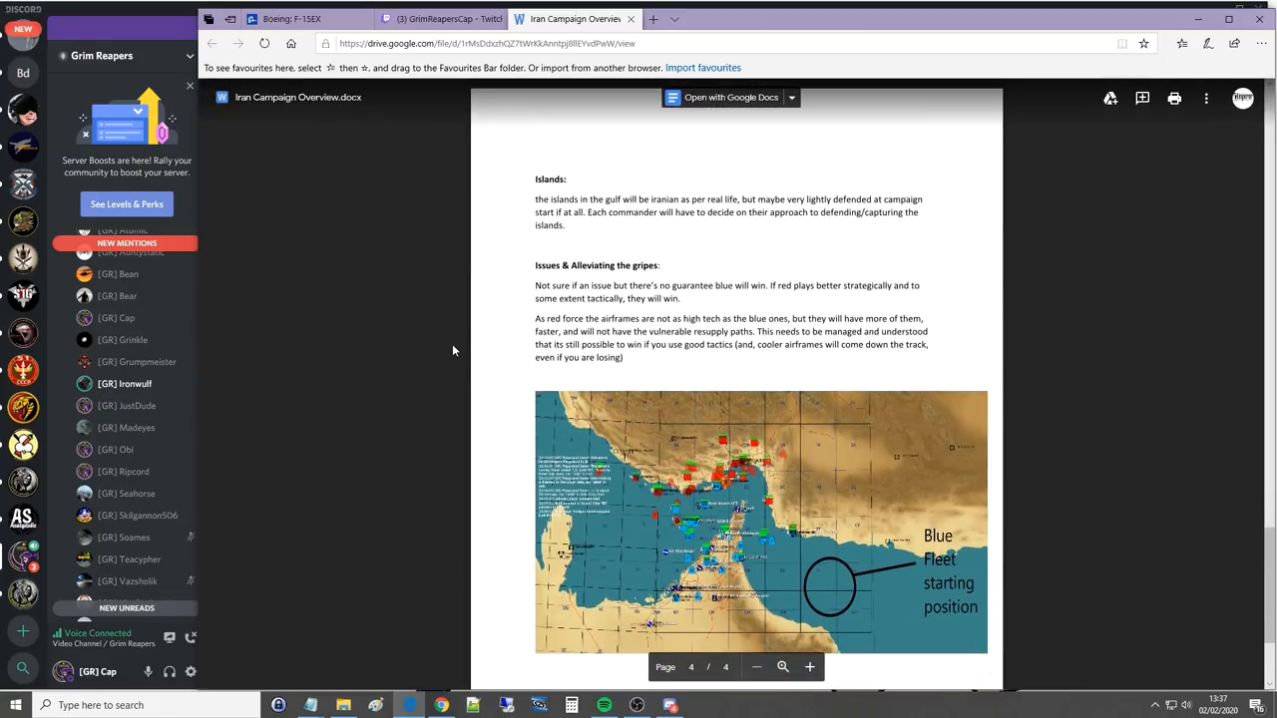
mouse_move(1269, 568)
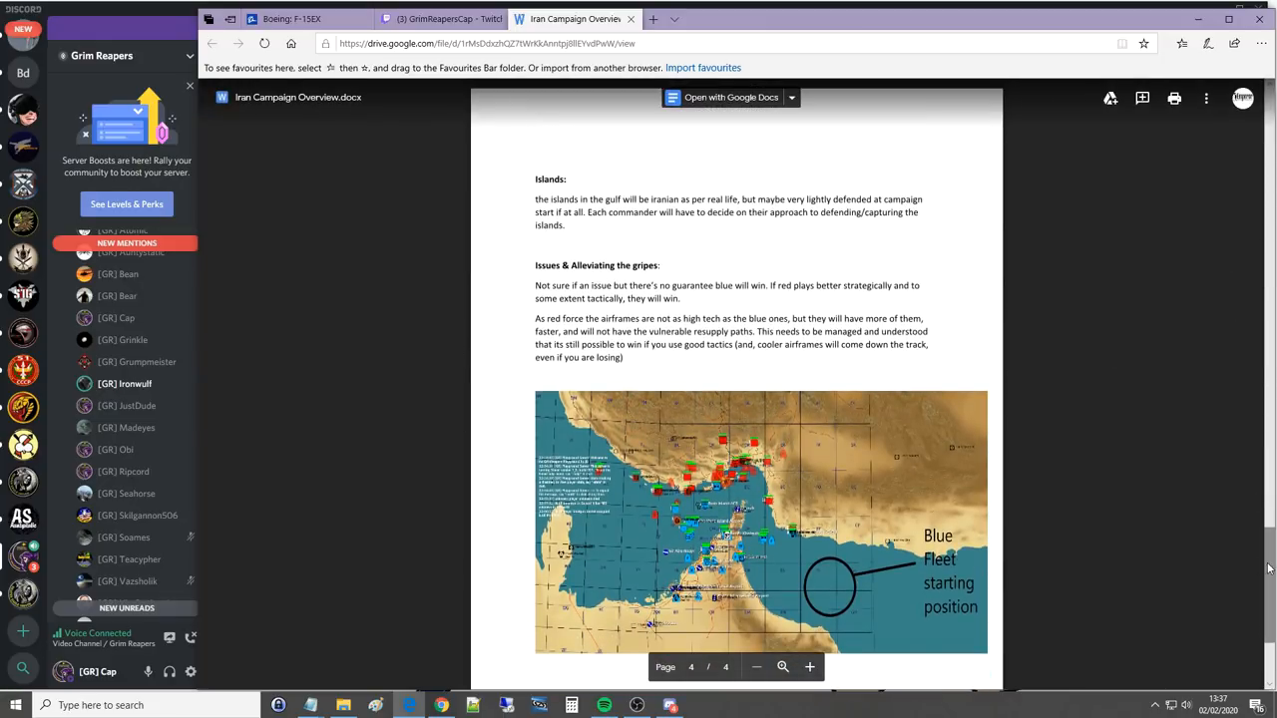
scroll("down", 3)
type("- Oman")
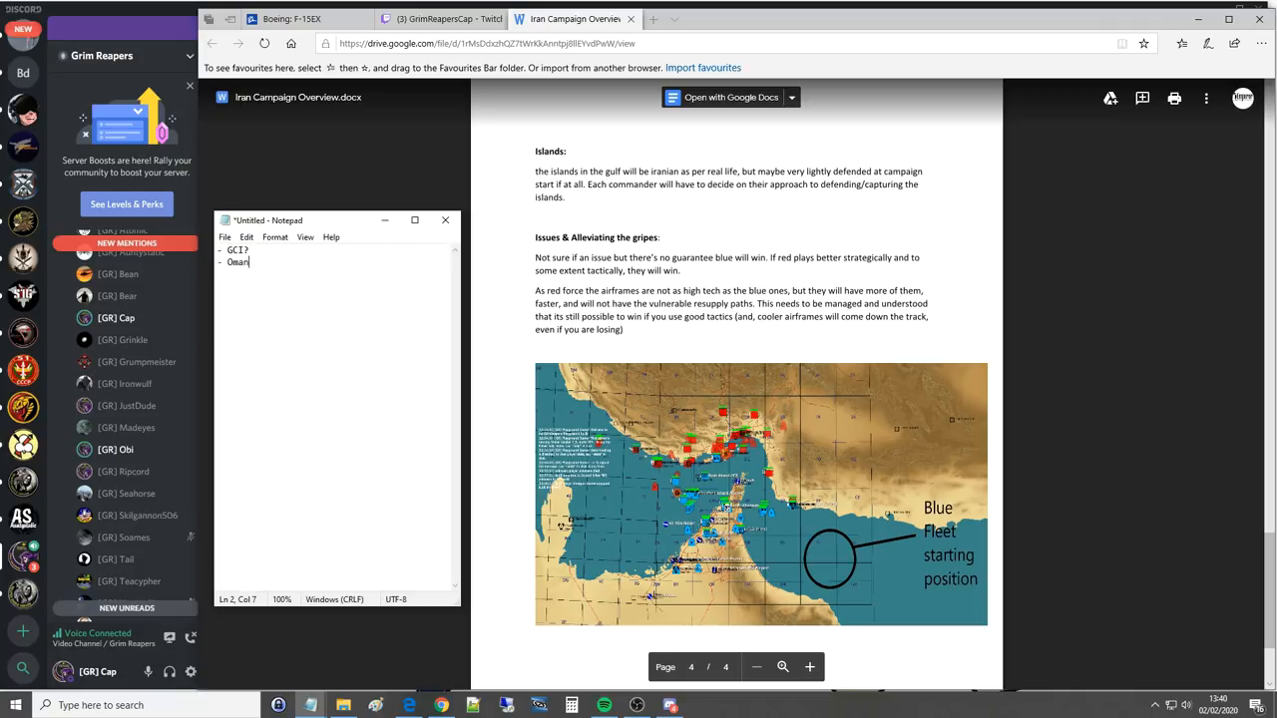
Step: Add 'blue bases?' to the note, then delete the GCI and blue bases lines to leave it blank
type("blue bases")
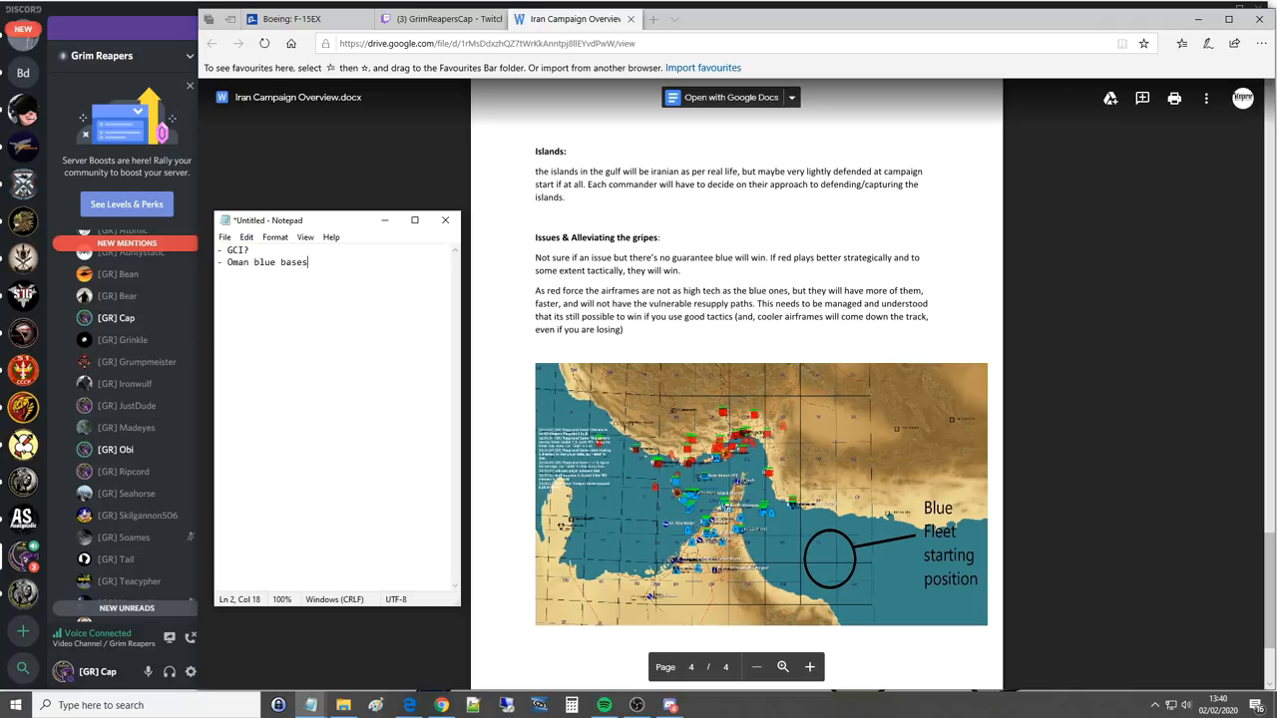
type("?")
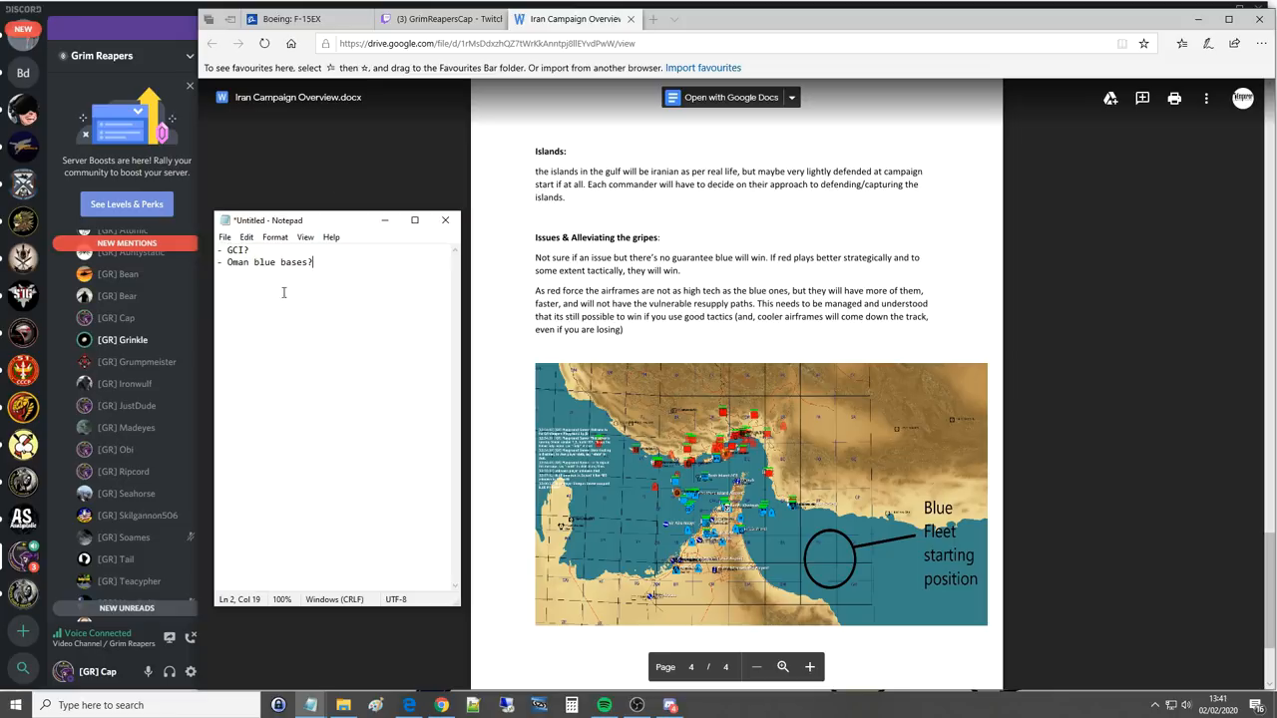
double_click(235, 250)
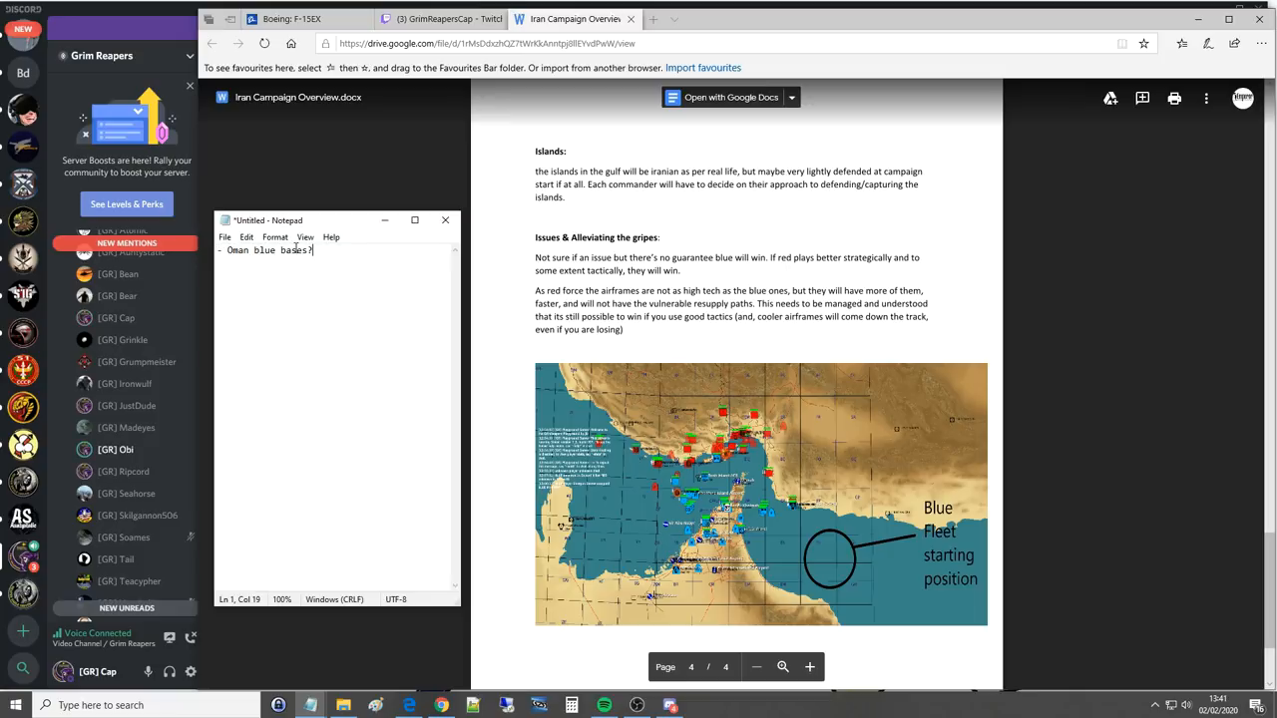
double_click(296, 251)
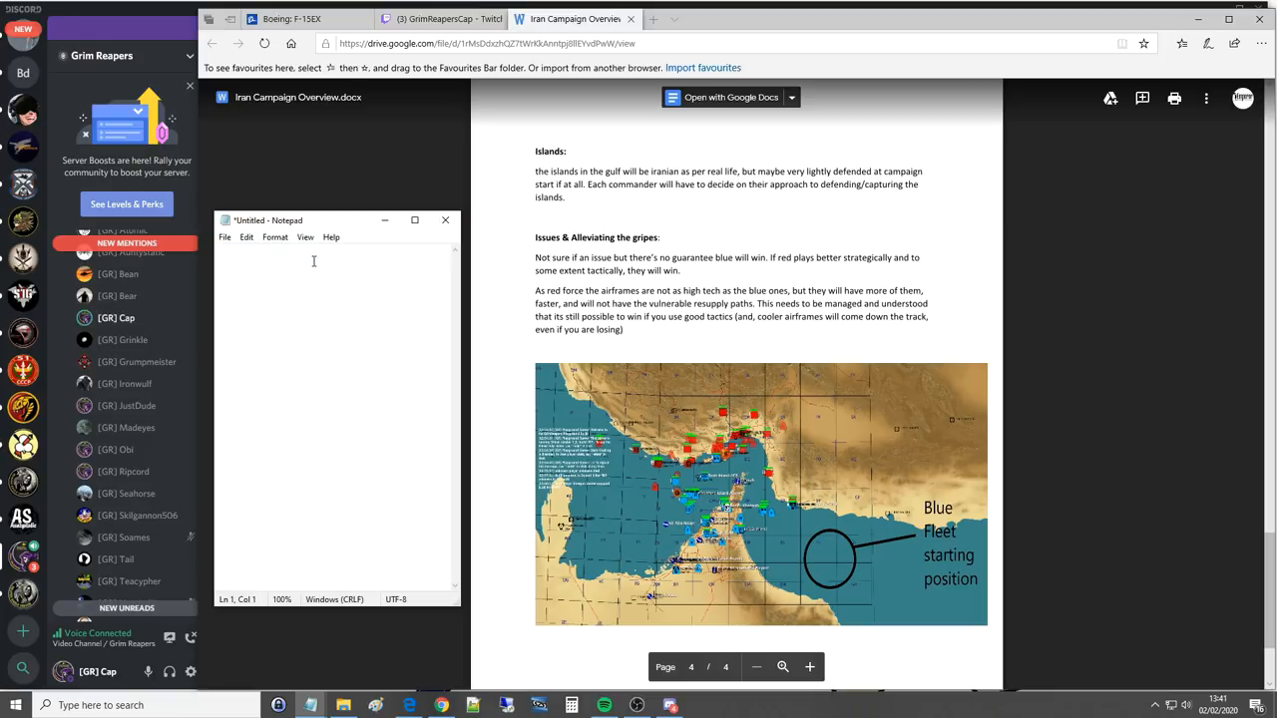
left_click(445, 219)
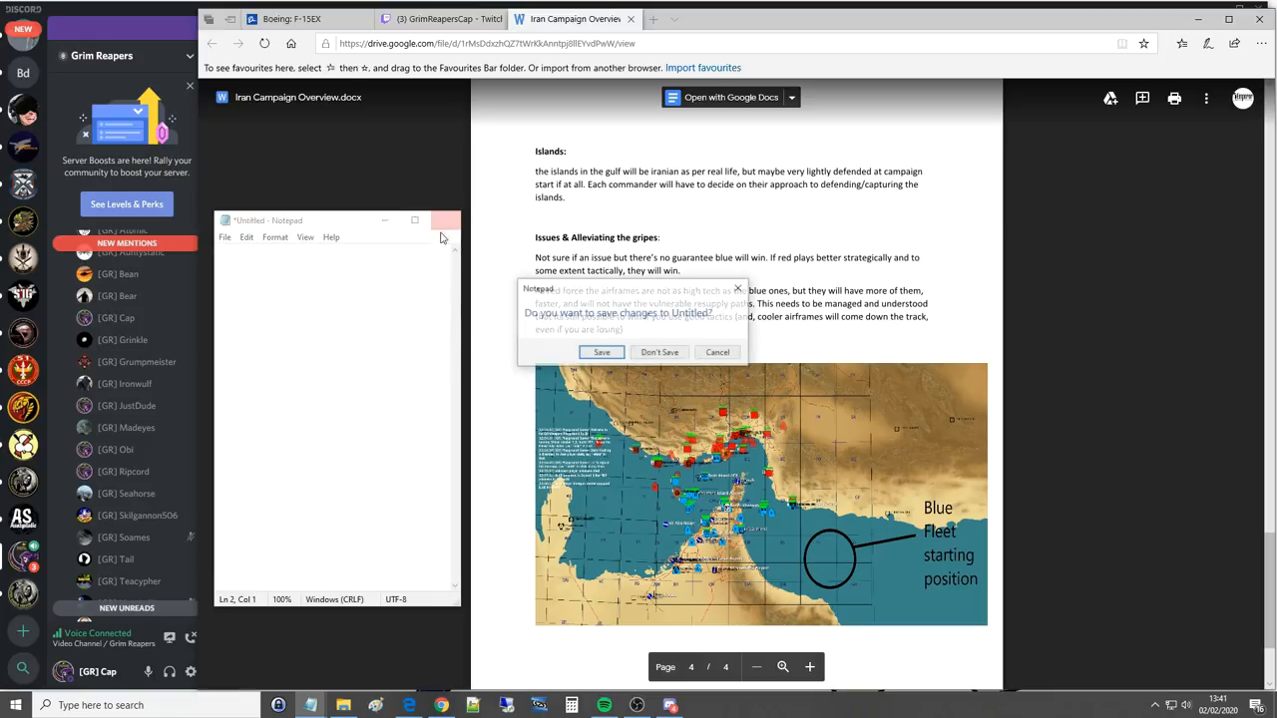
left_click(658, 351)
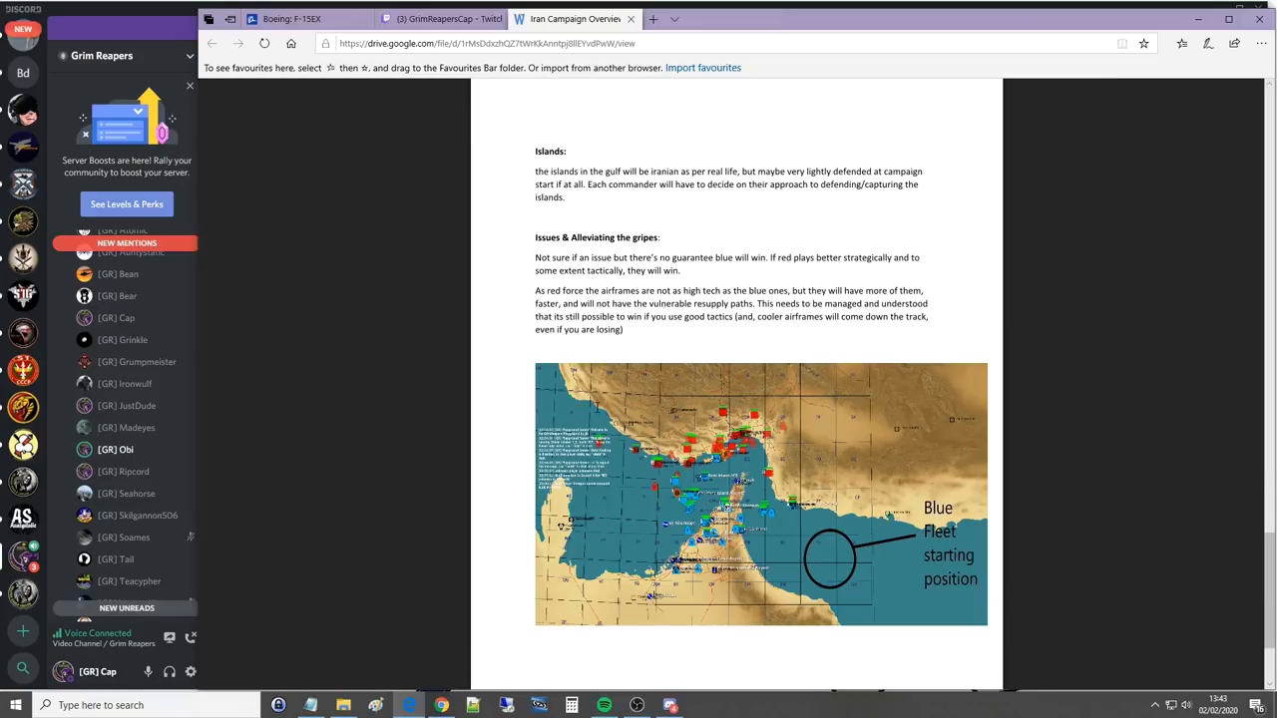
scroll("down", 3)
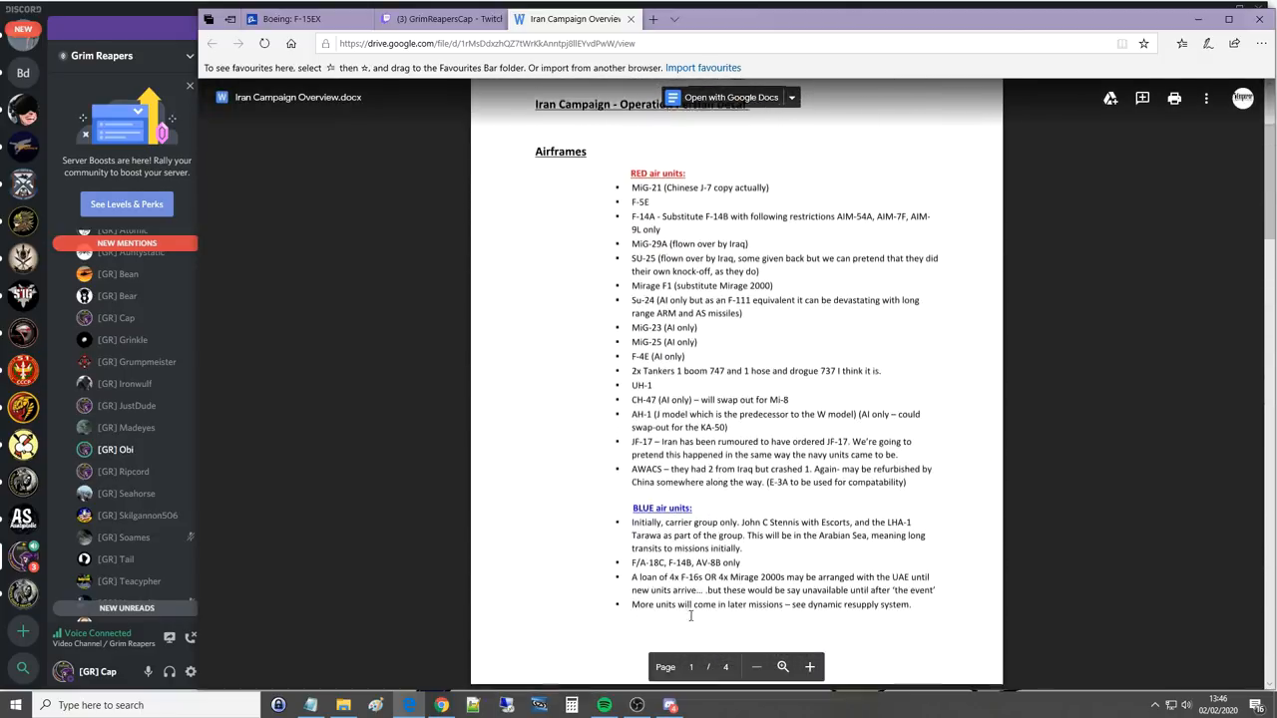
mouse_move(411, 634)
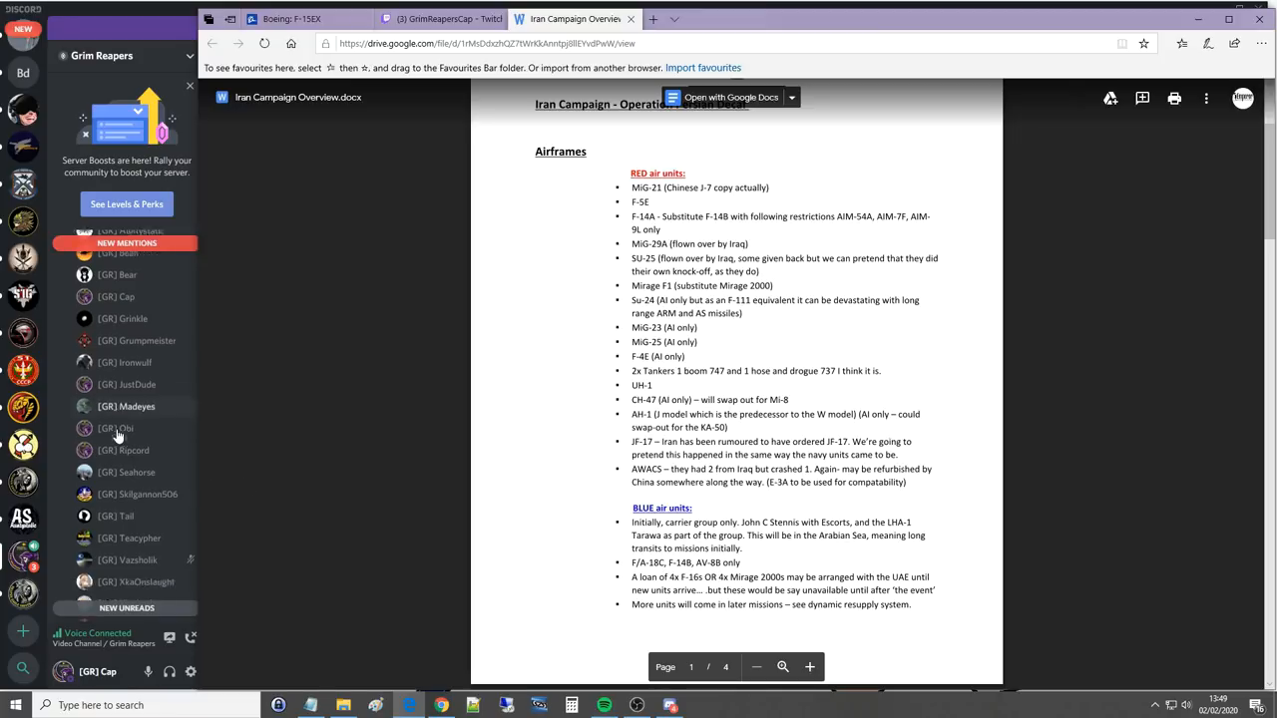
scroll("down", 3)
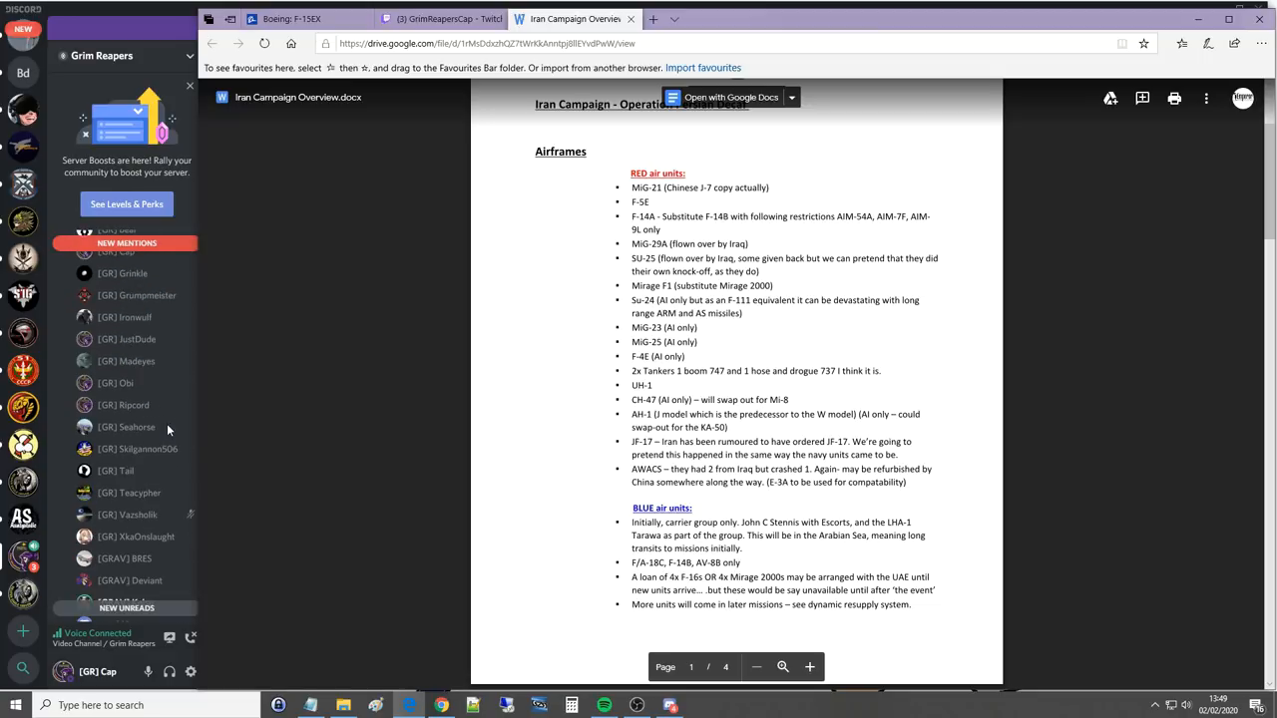
scroll("down", 3)
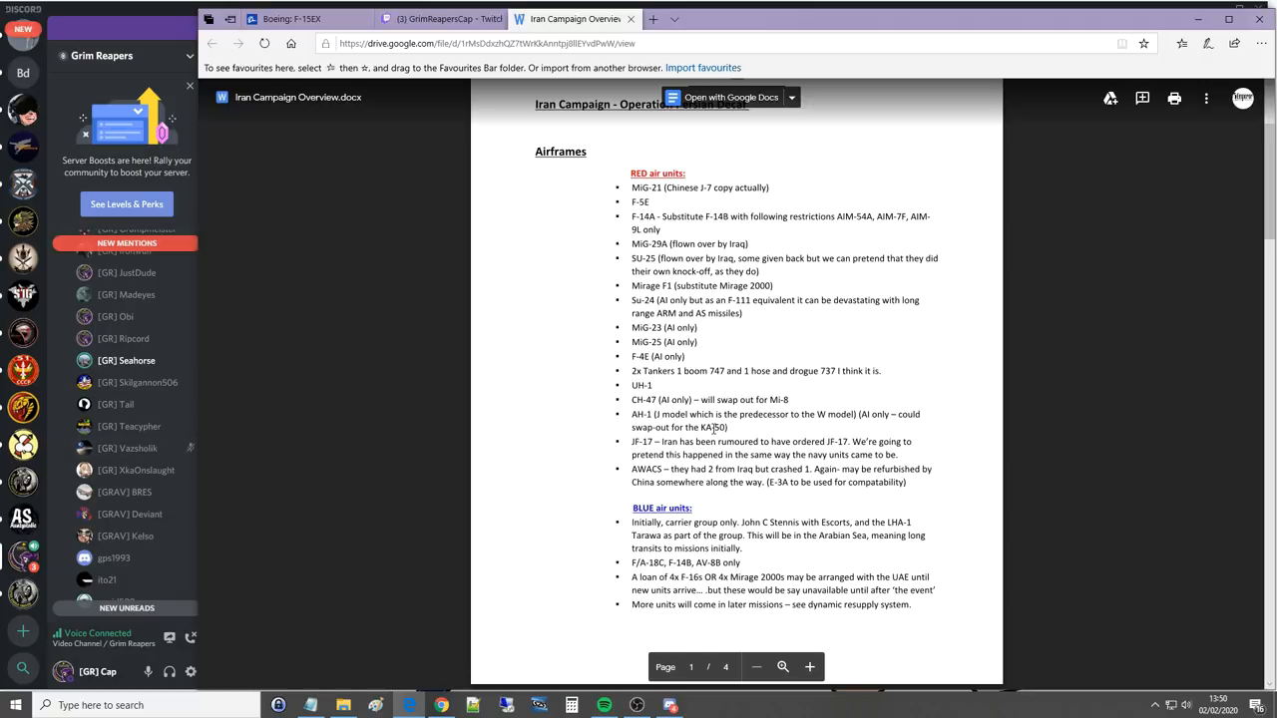
Step: Scroll up briefly, then back down through the overview to page four's Blue Fleet map
scroll("up", 3)
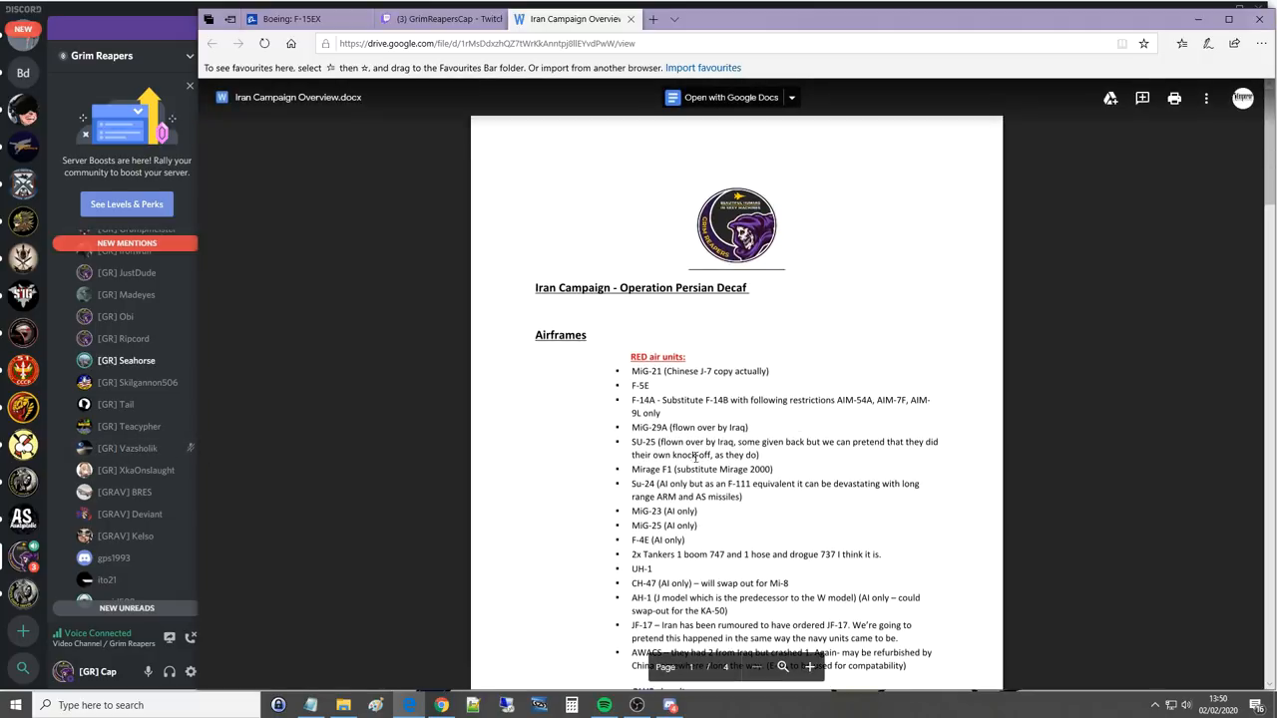
scroll("down", 3)
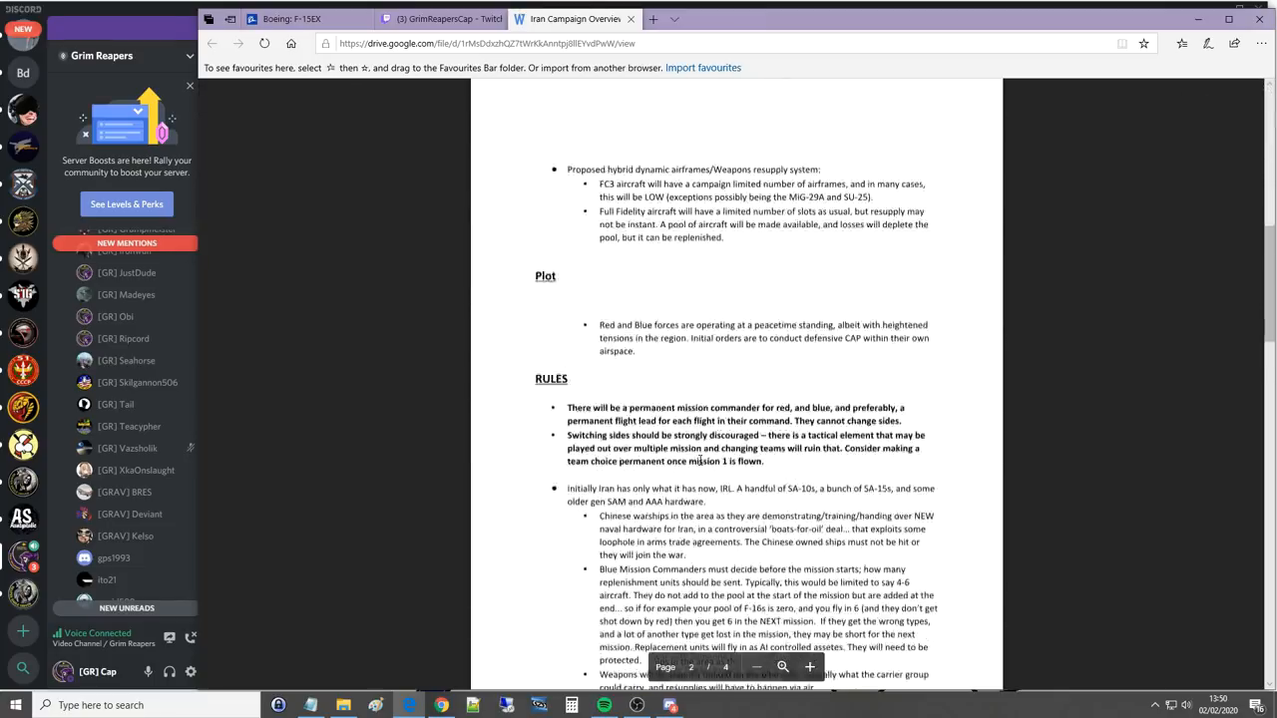
scroll("down", 3)
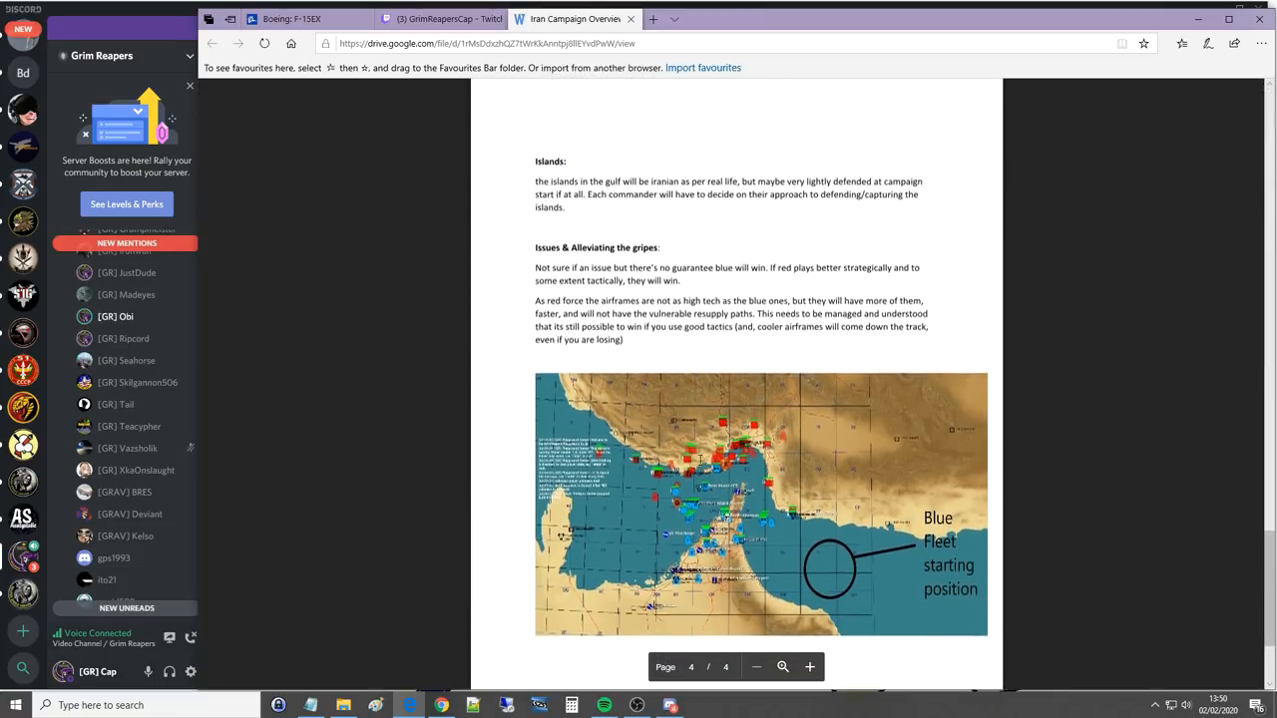
scroll("down", 3)
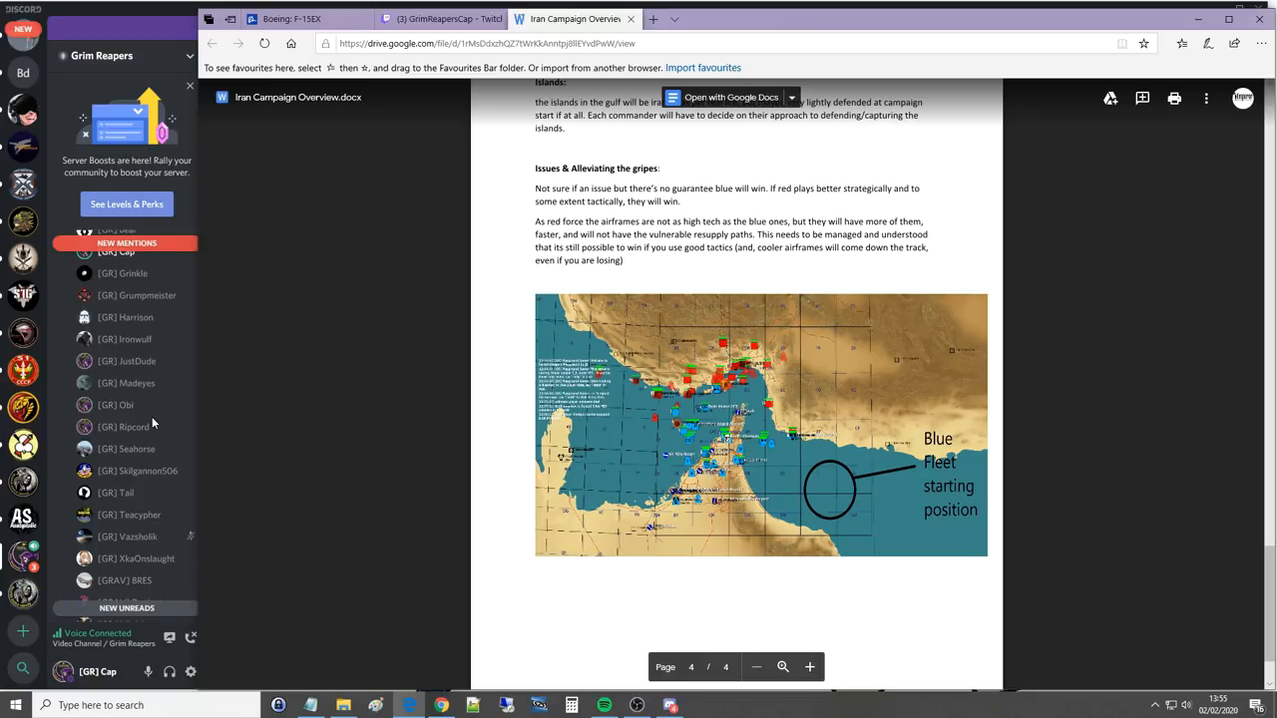
mouse_move(123, 339)
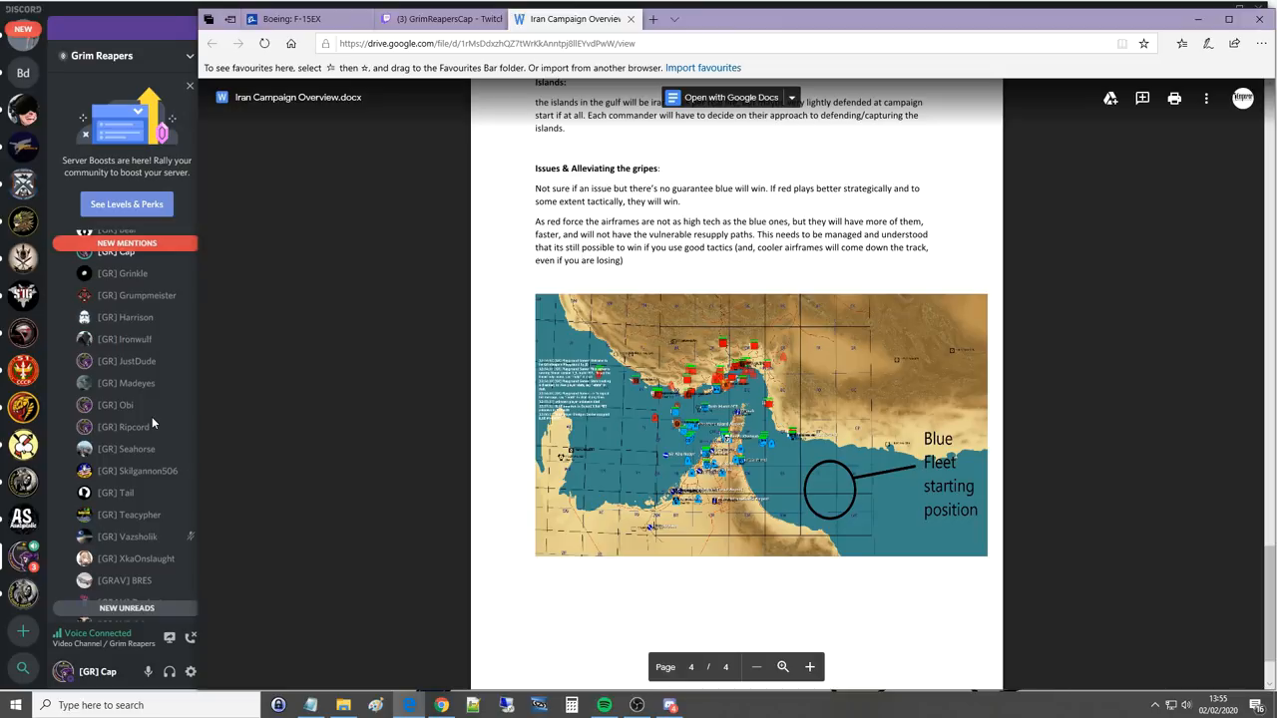
mouse_move(225, 419)
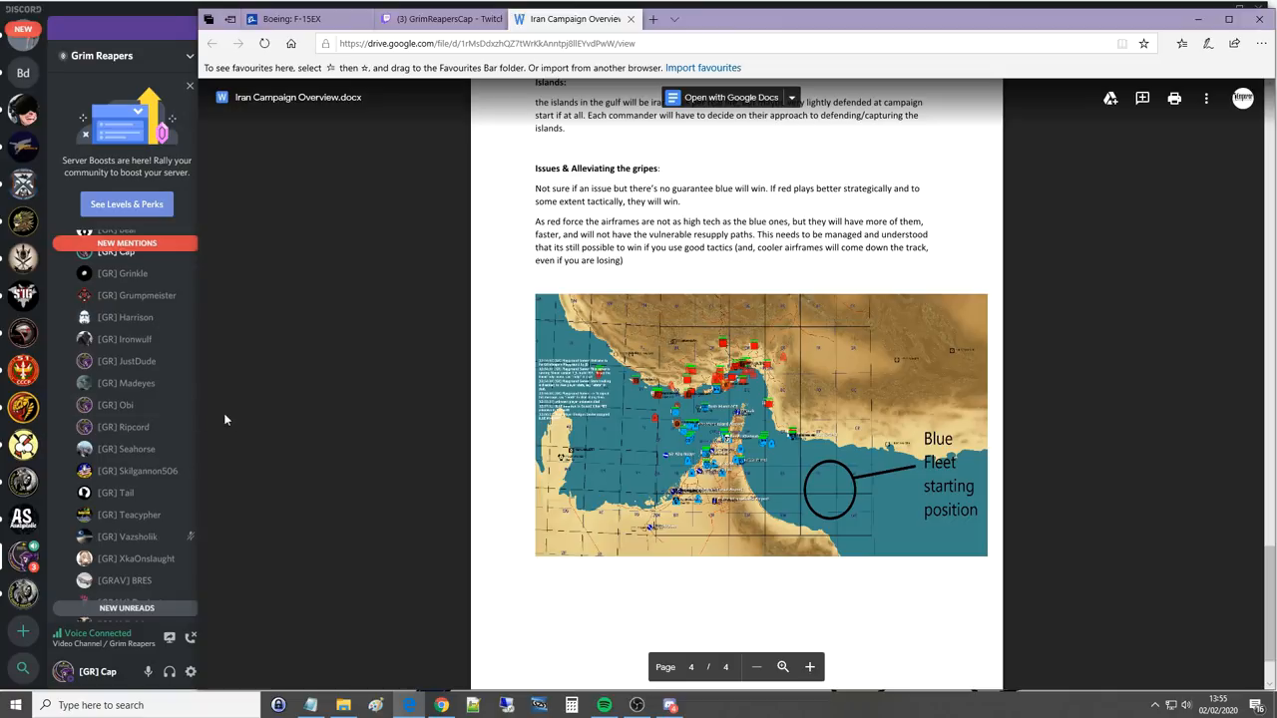
mouse_move(235, 427)
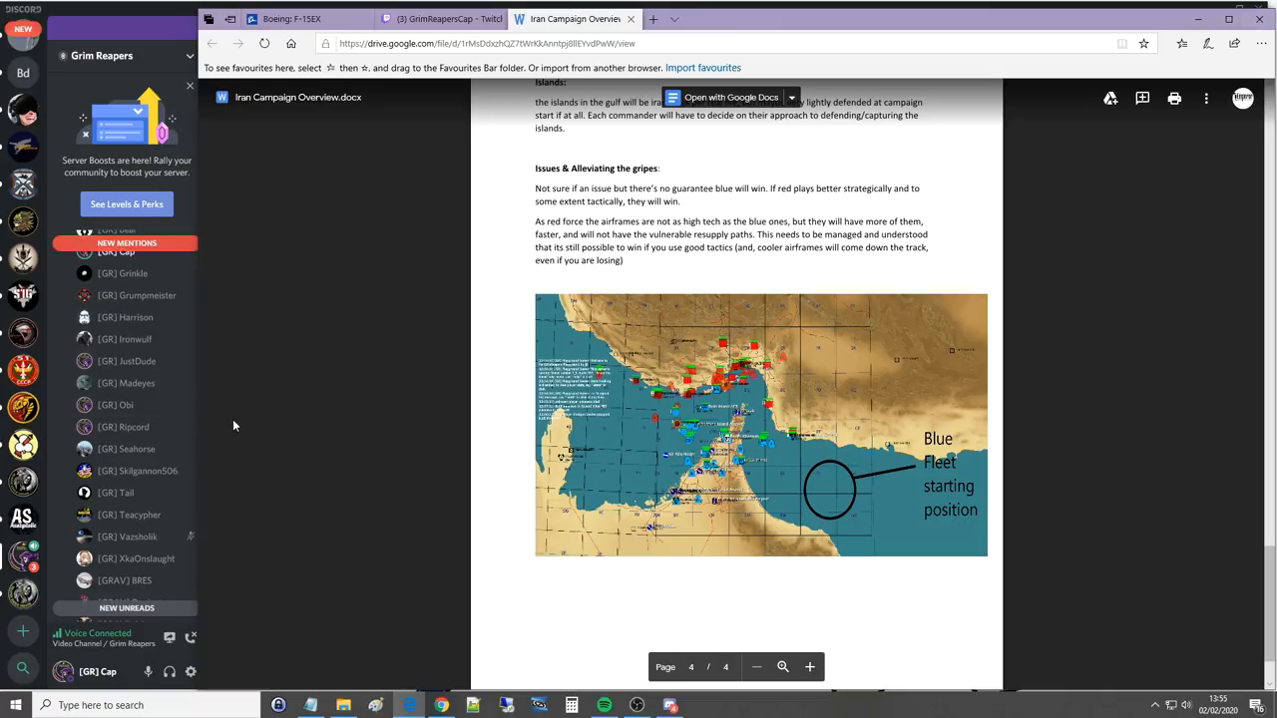
mouse_move(387, 475)
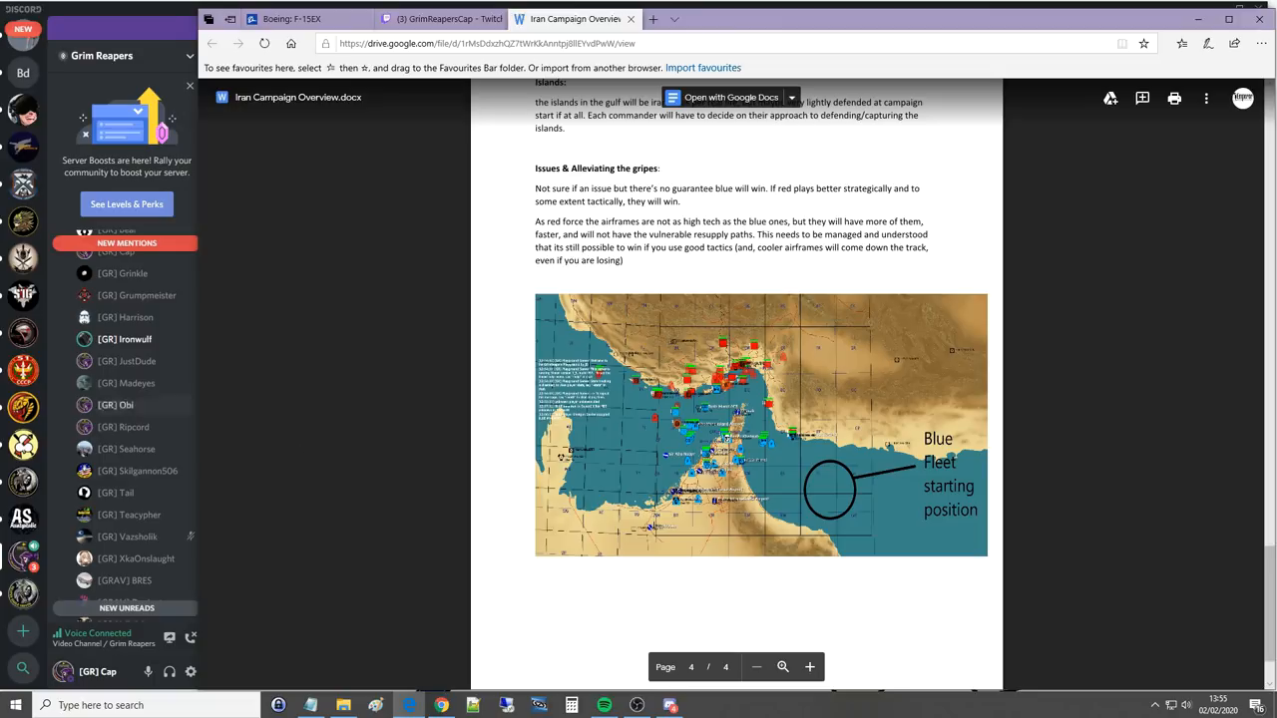
mouse_move(22, 369)
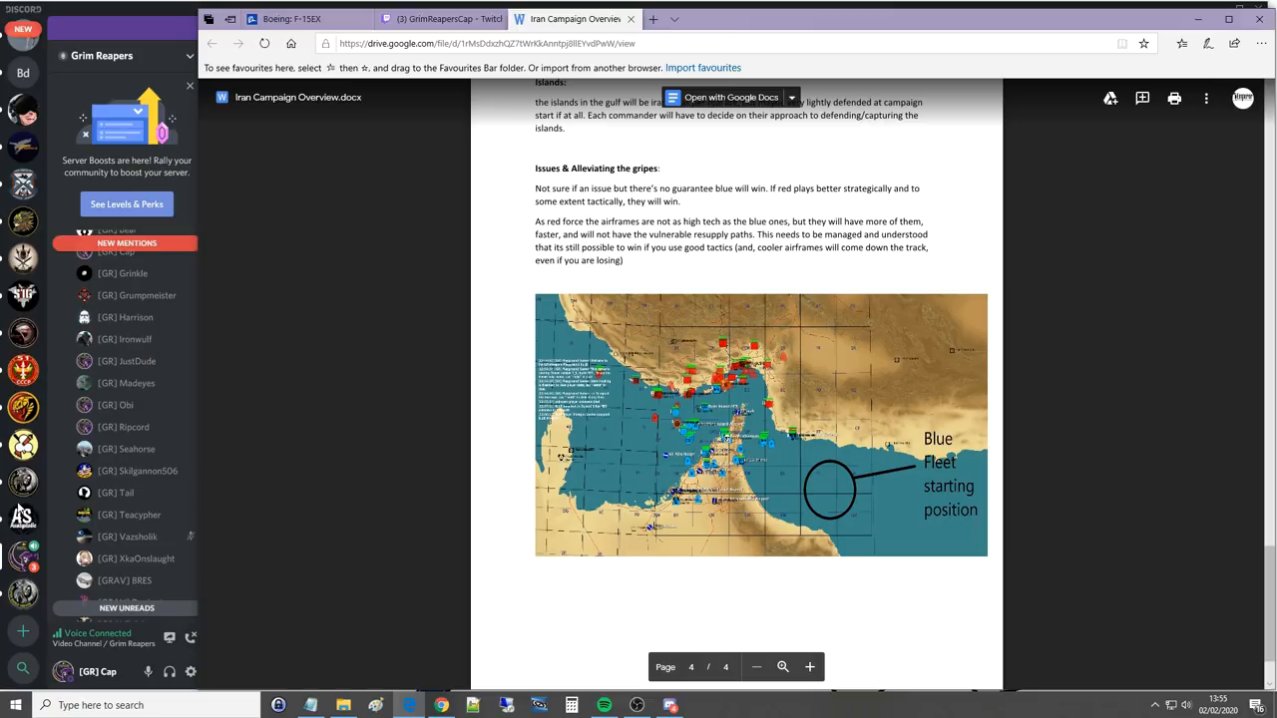
mouse_move(22, 369)
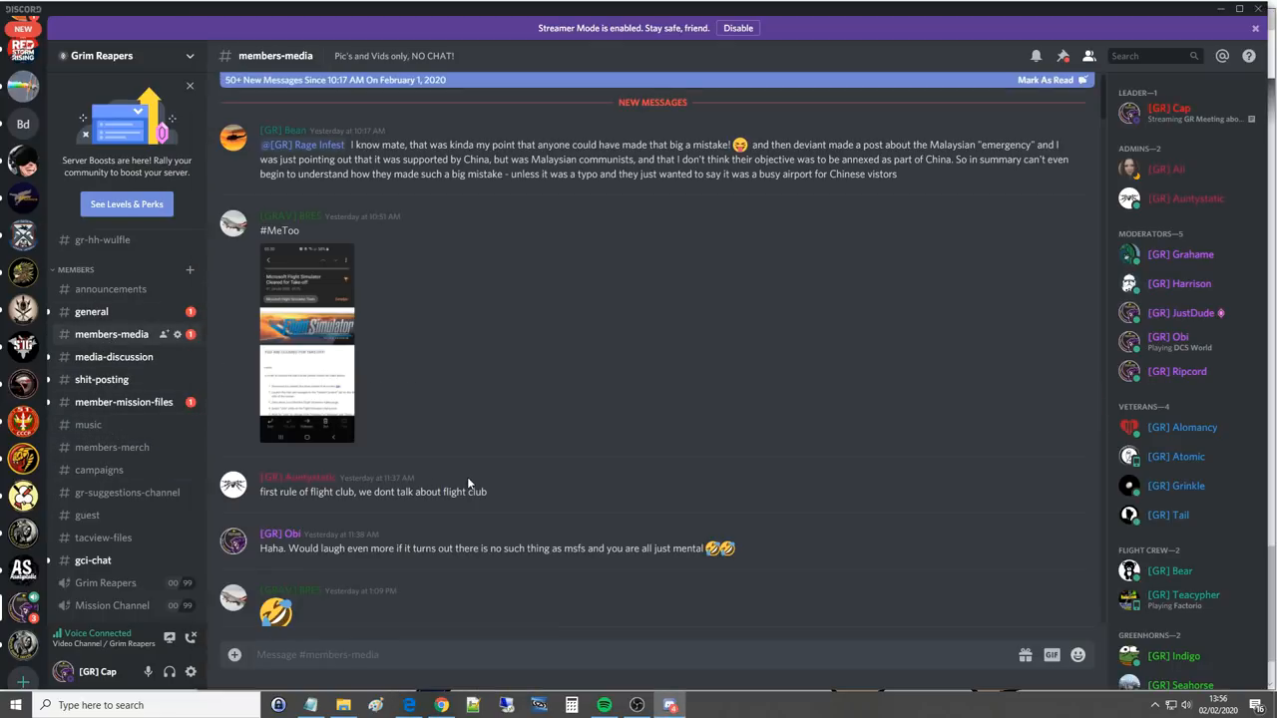
Step: Scroll the members-media channel and follow the Google Docs sign-up link to the spreadsheet
scroll("down", 3)
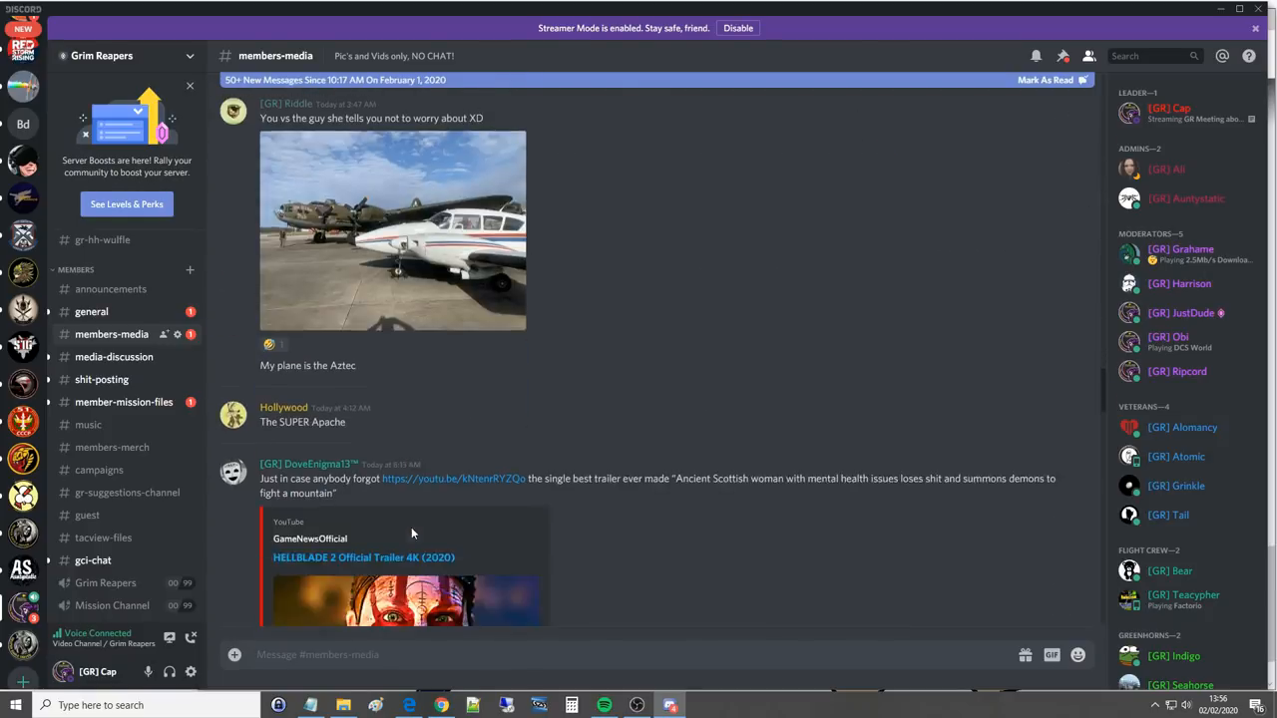
scroll("down", 3)
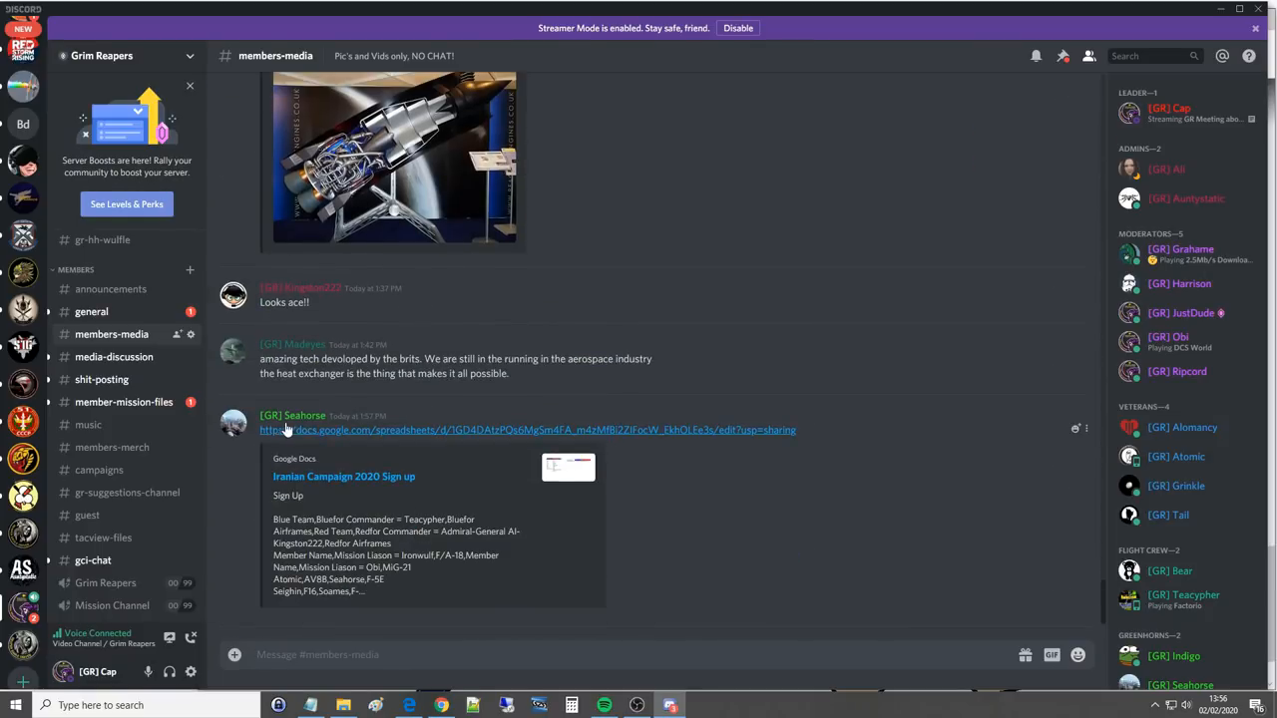
left_click(291, 429)
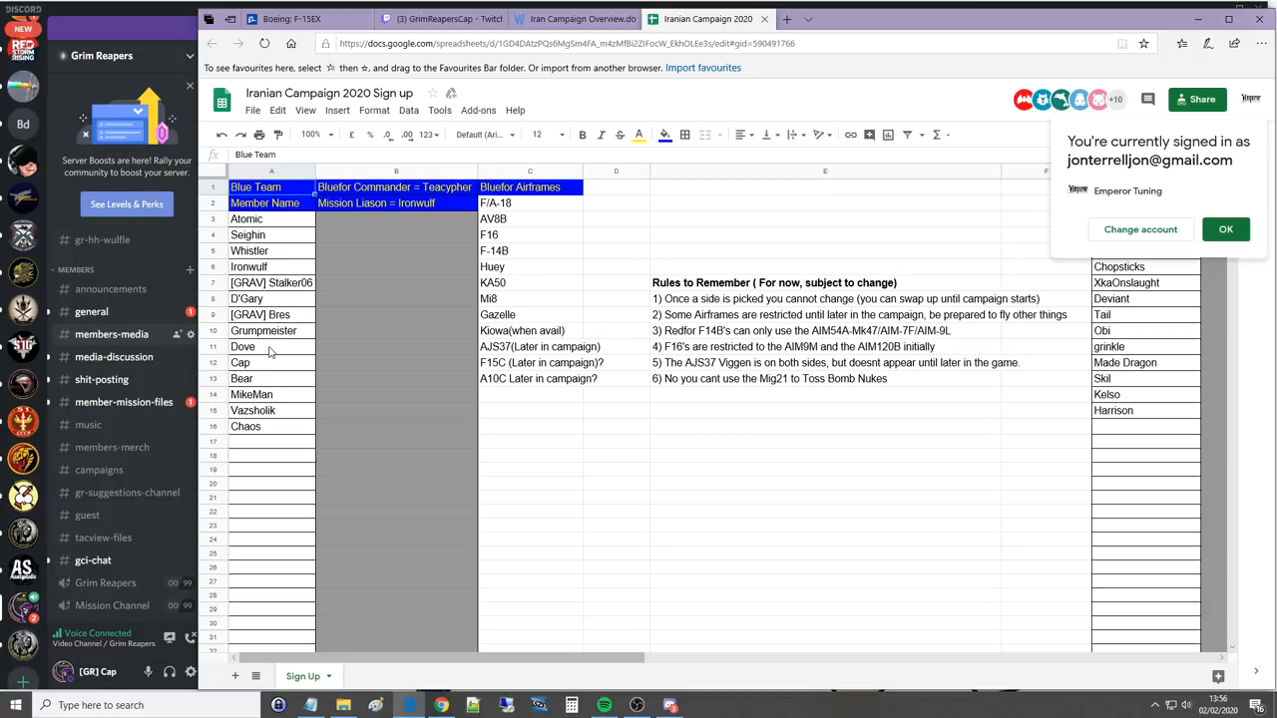
Step: Review the Red Team roster and enter Kin(gston) in the empty slot below Harrison
left_click(263, 363)
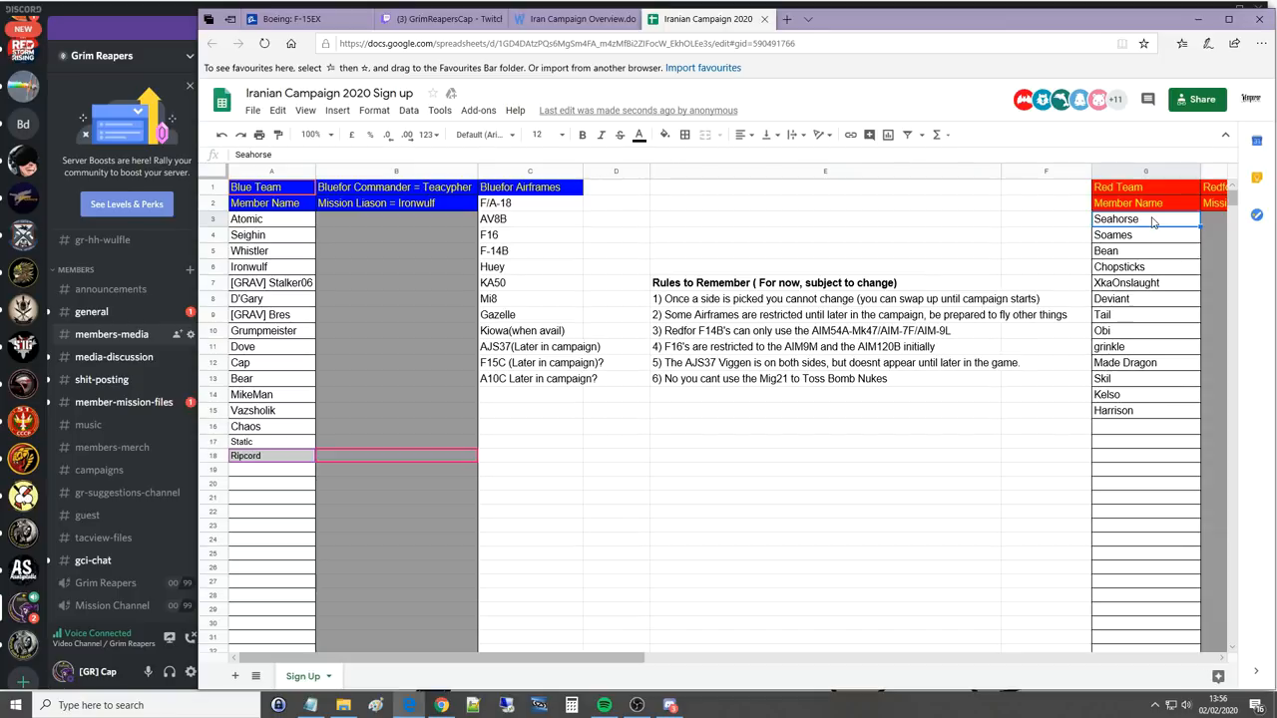
left_click(1141, 267)
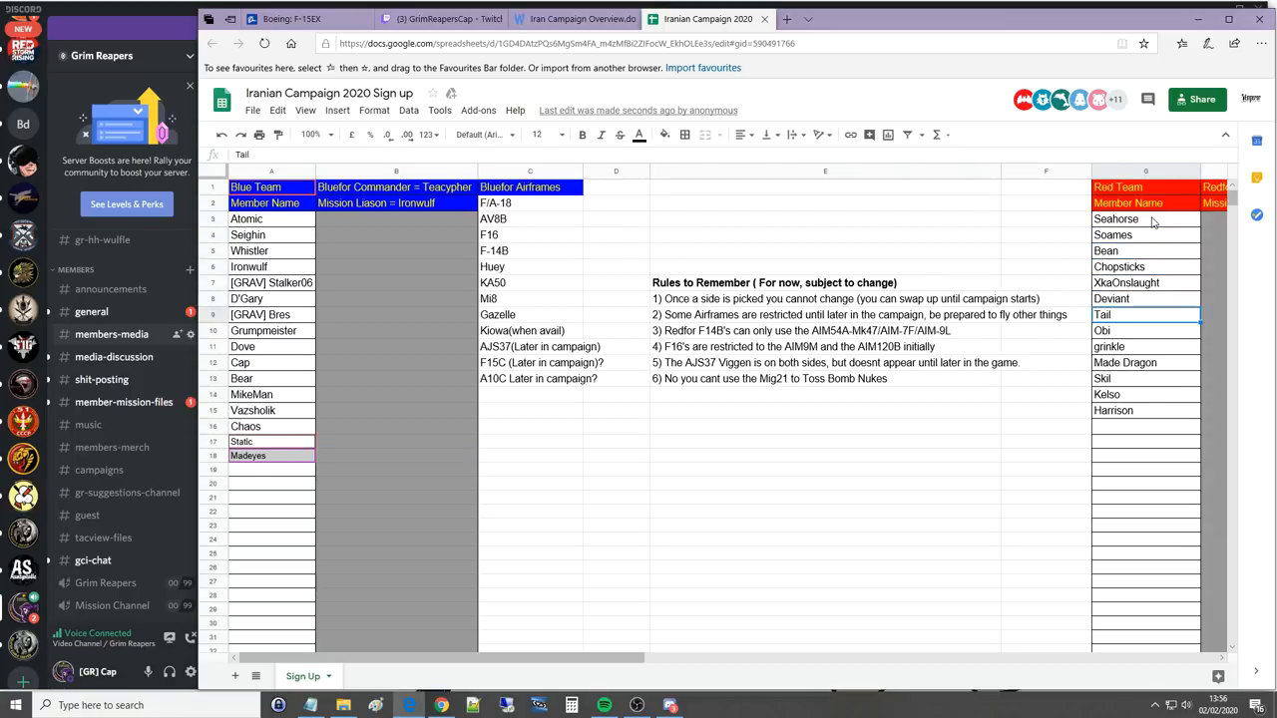
left_click(1145, 332)
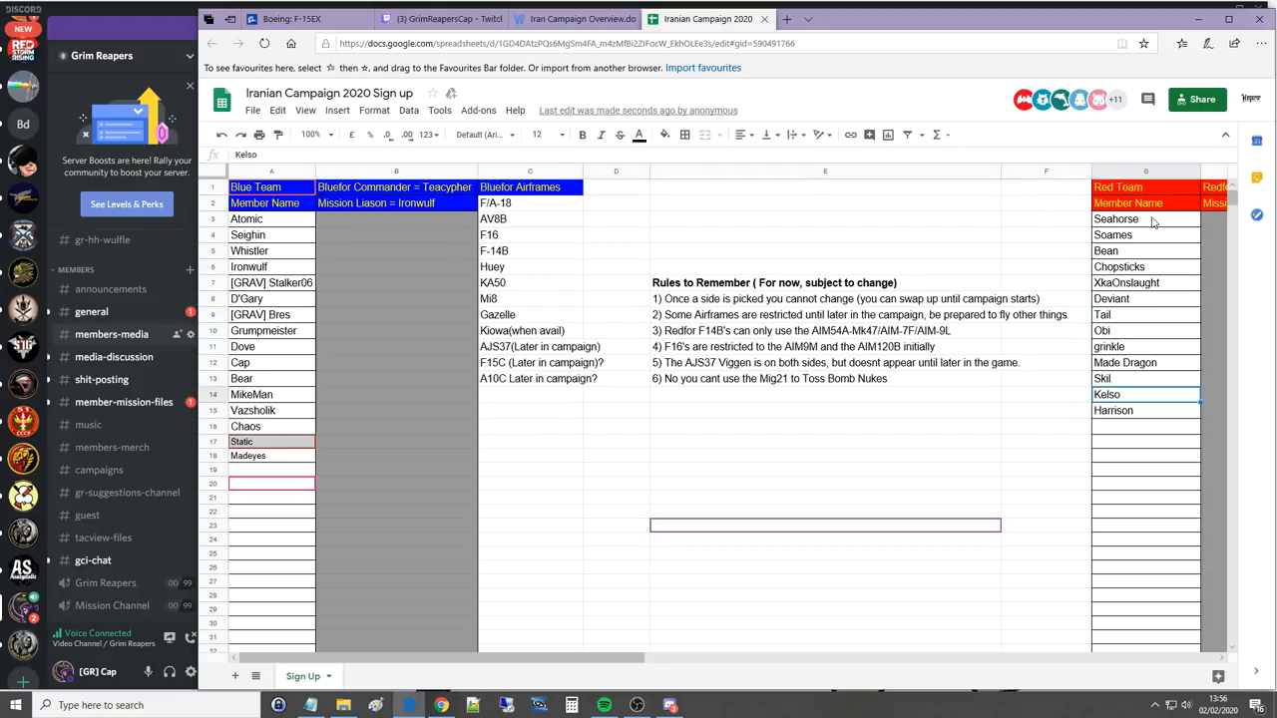
left_click(1145, 411)
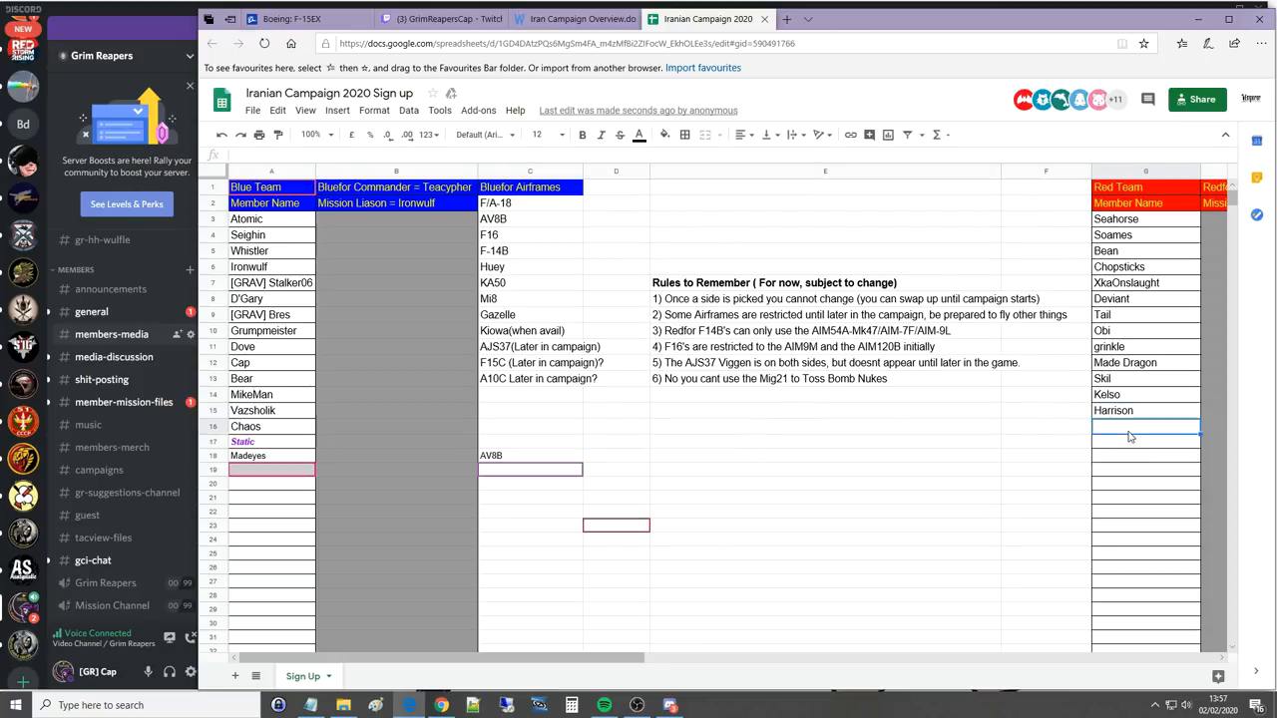
type("Kingston")
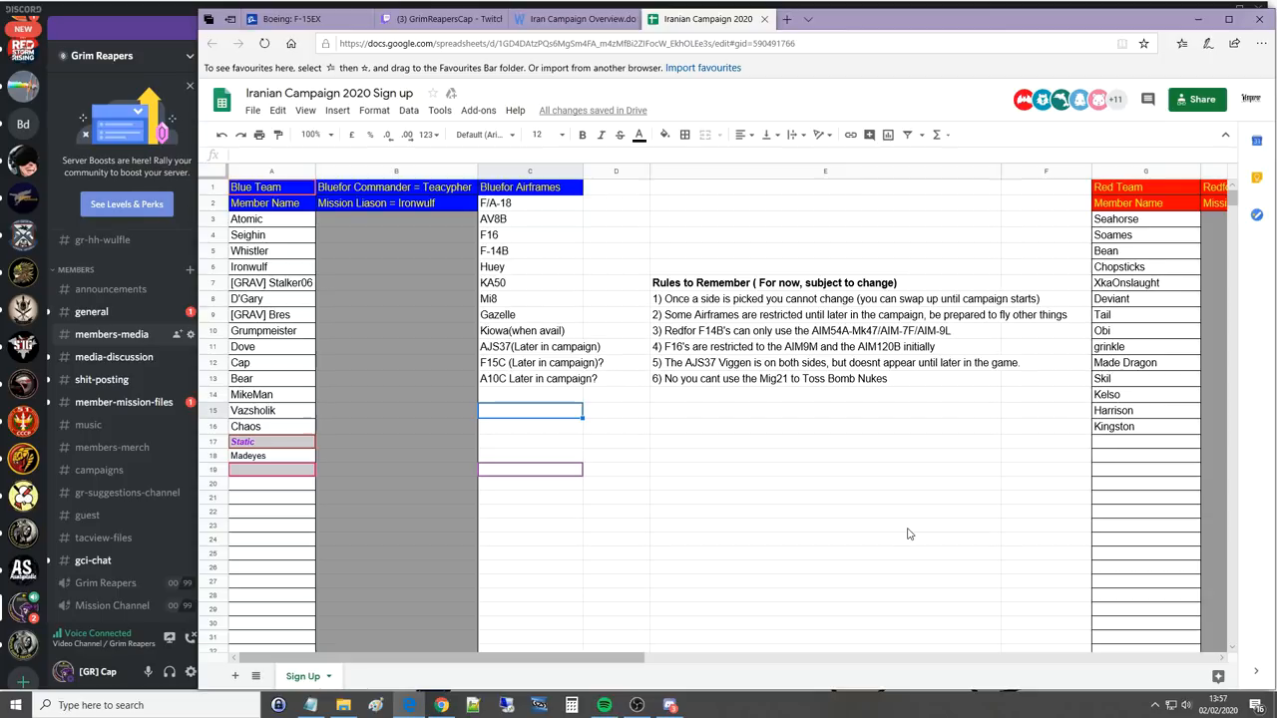
Step: Enter Ripcord in the Blue Team list below Madeyes, then select Kelso's Red Team cell
type("Ripcord")
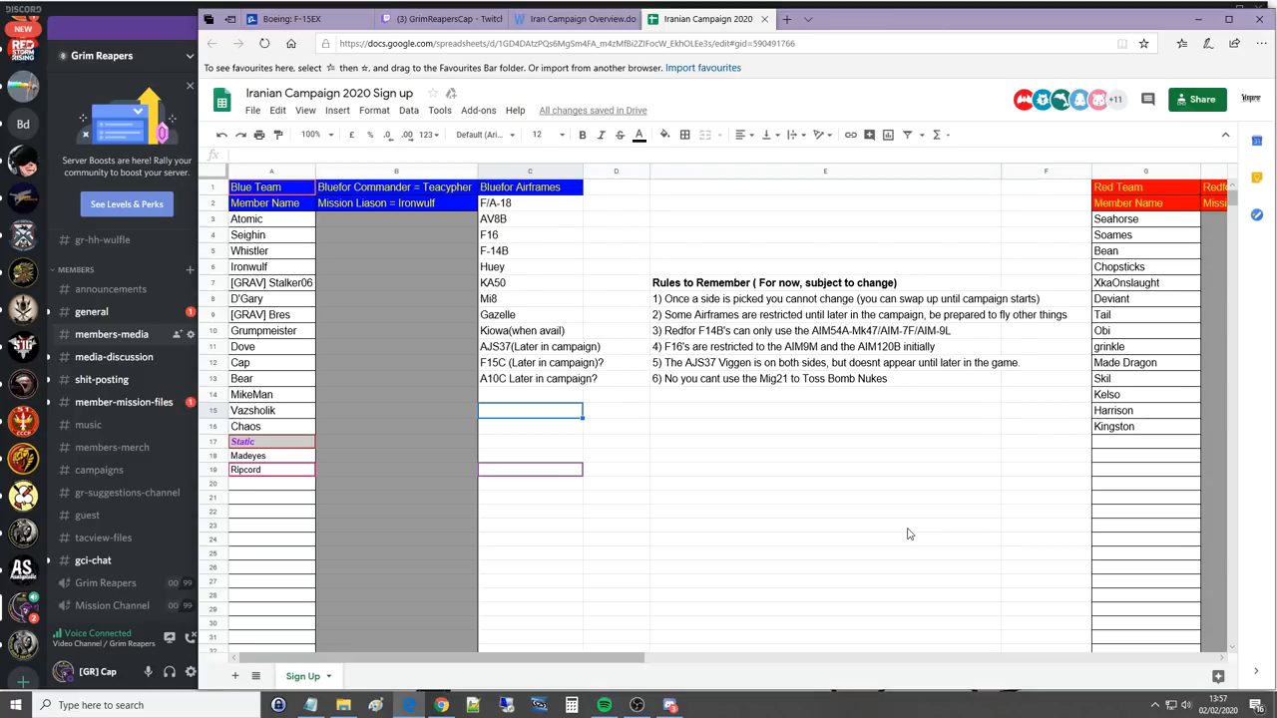
mouse_move(846, 536)
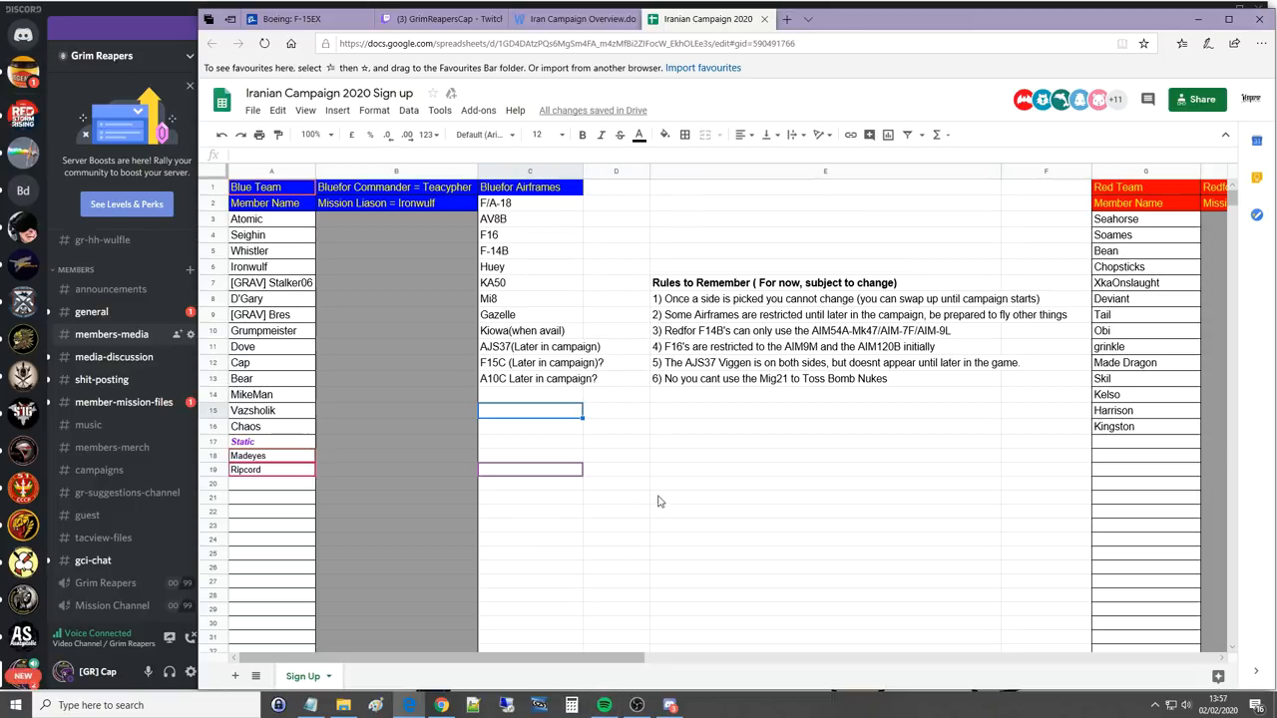
mouse_move(728, 495)
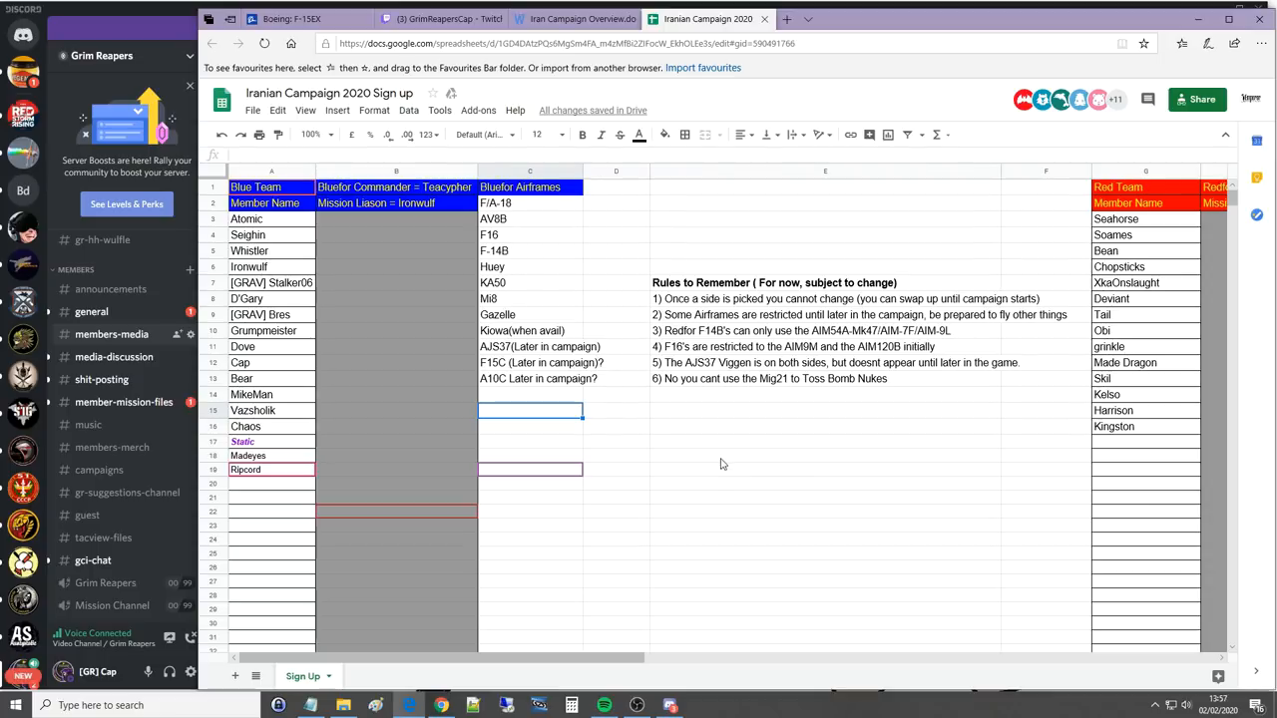
mouse_move(733, 475)
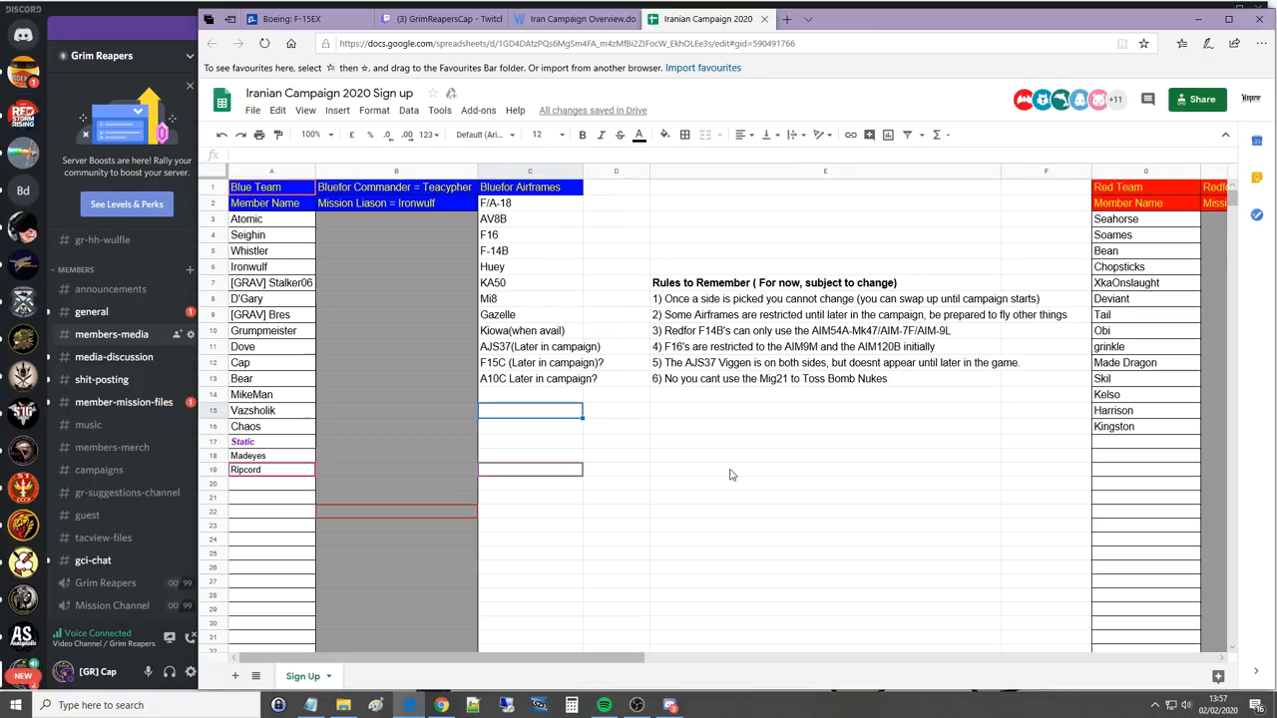
left_click(1141, 395)
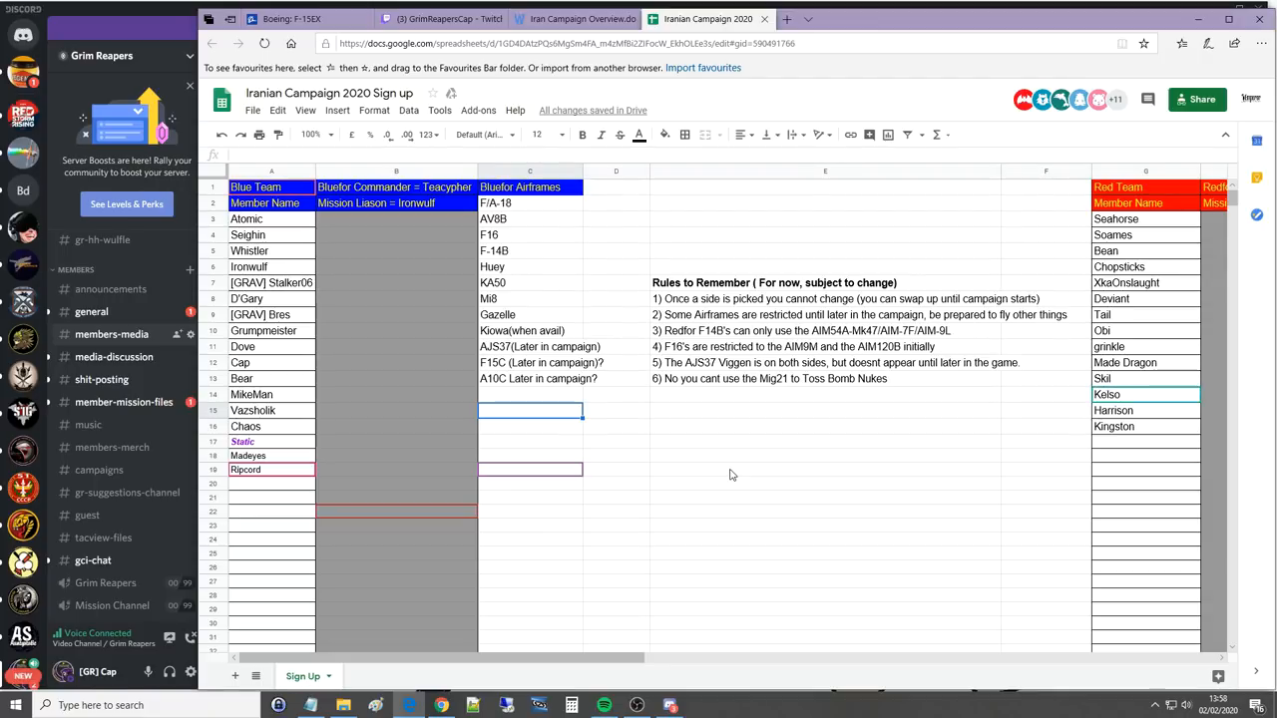
Step: Scroll the roster right toward the Red Team columns for the [GRAV] tagging
scroll("right", 3)
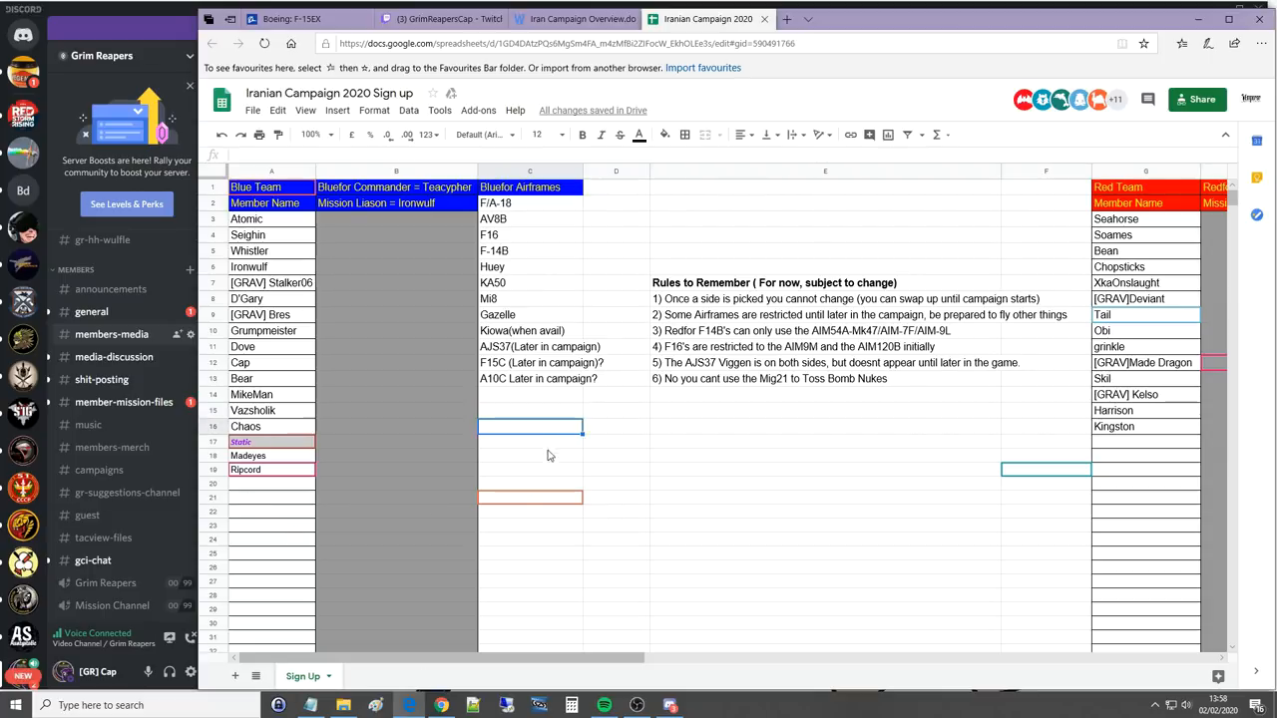
mouse_move(570, 411)
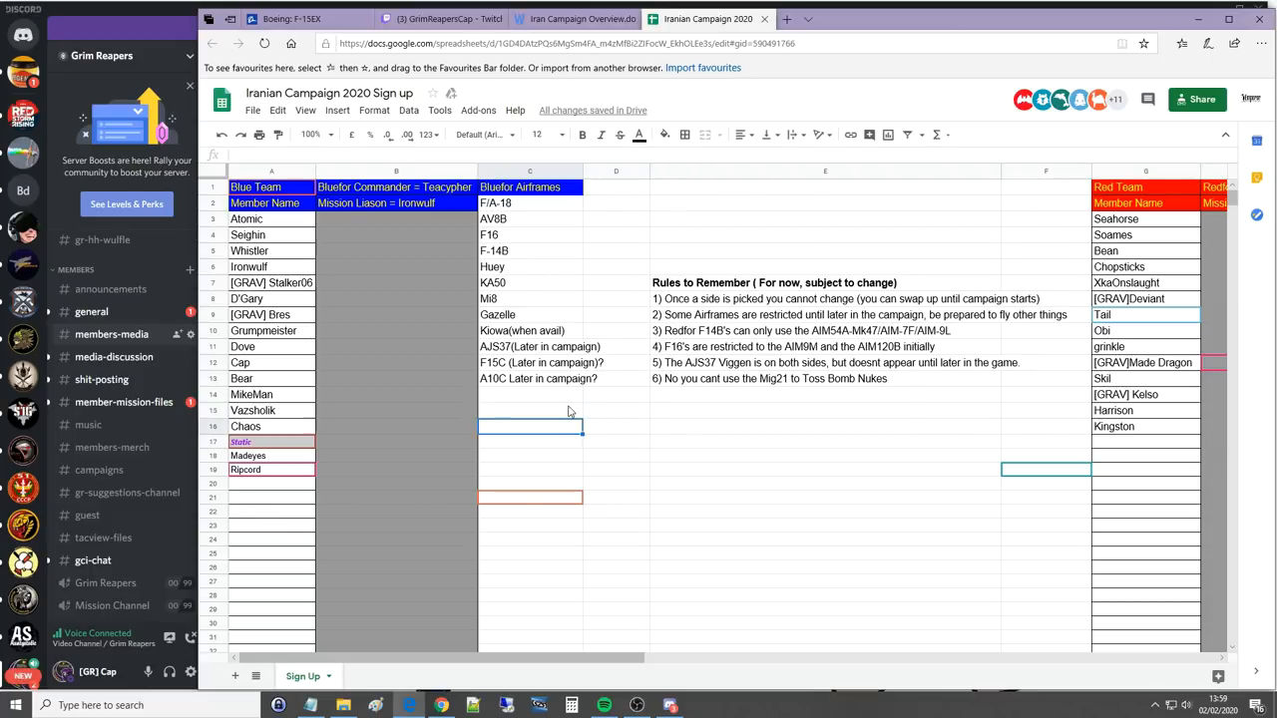